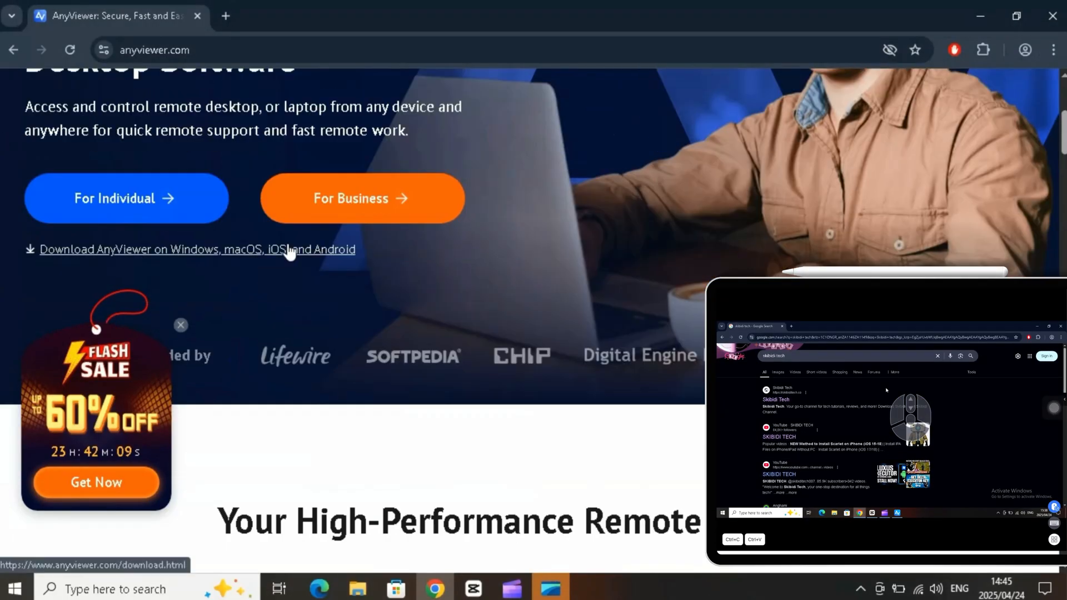
mouse_move(429, 276)
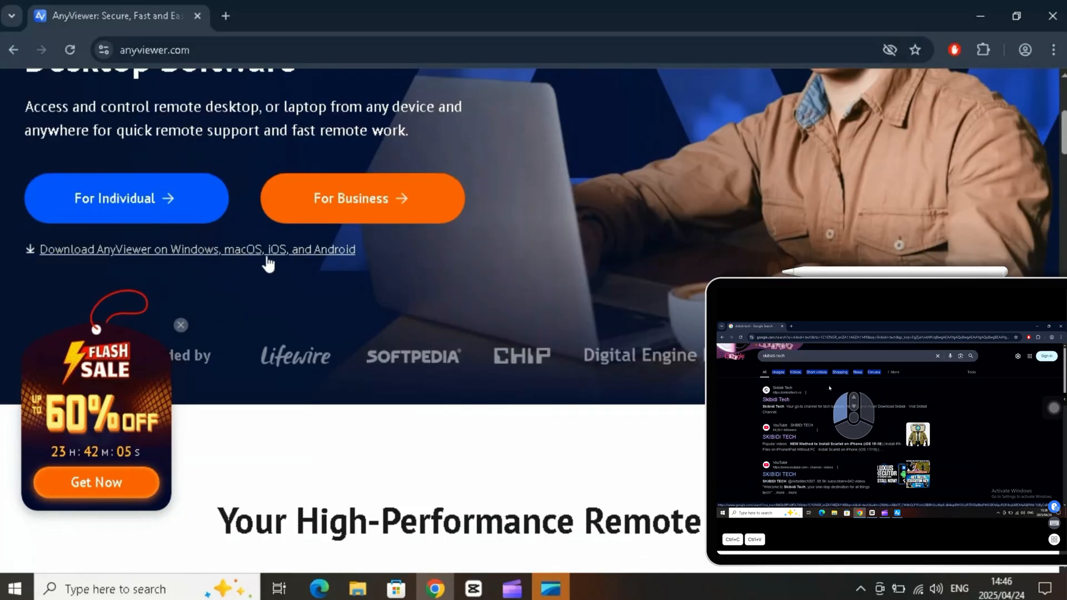
Scroll to the remote solutions section and view the Remote Access and Remote Game details.
scroll(down, 3)
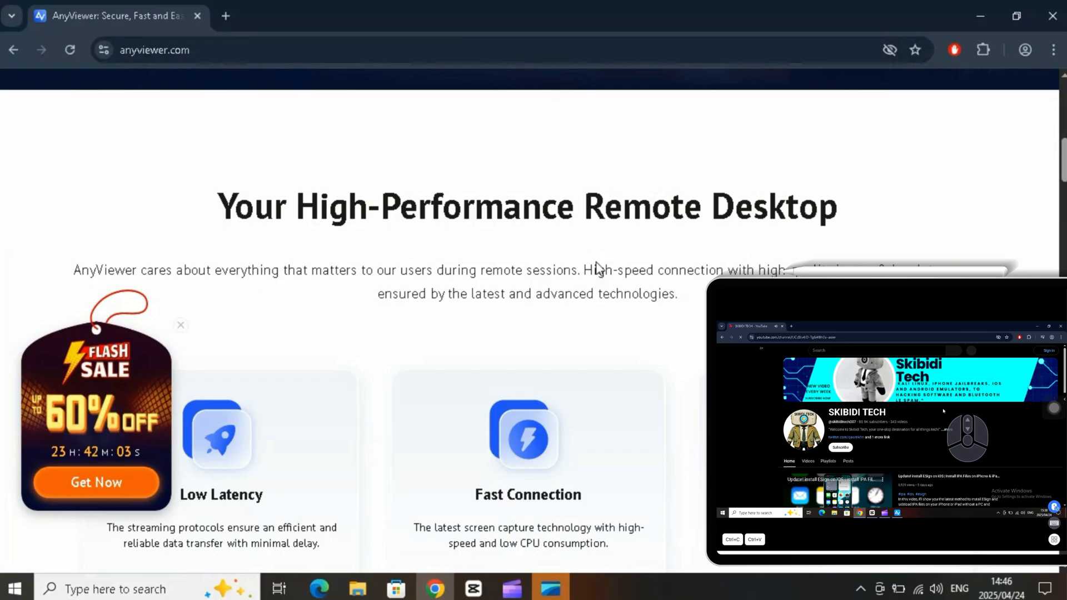
scroll(down, 3)
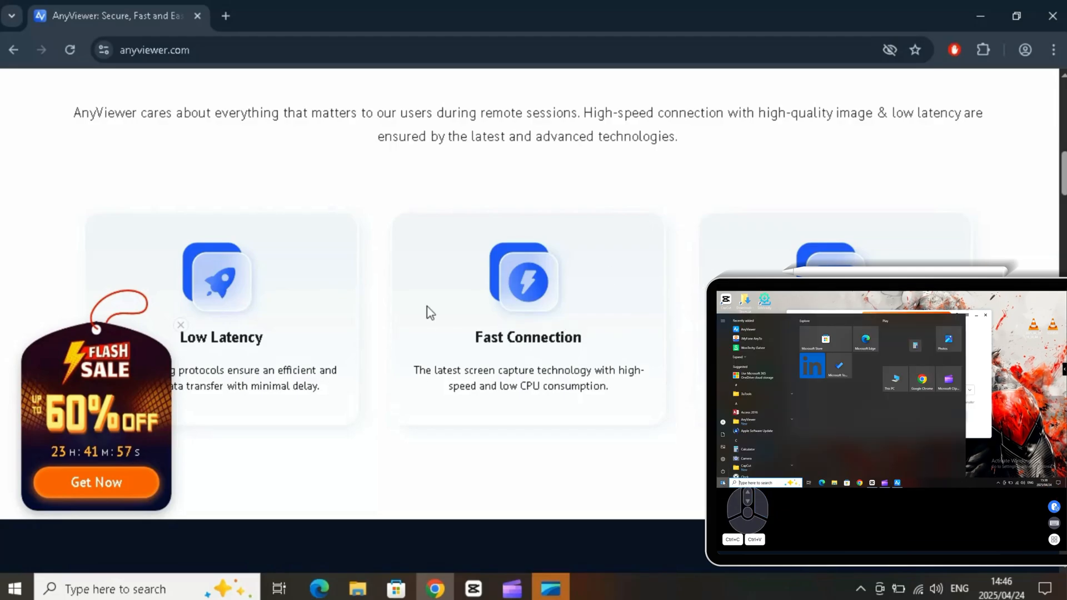
scroll(down, 3)
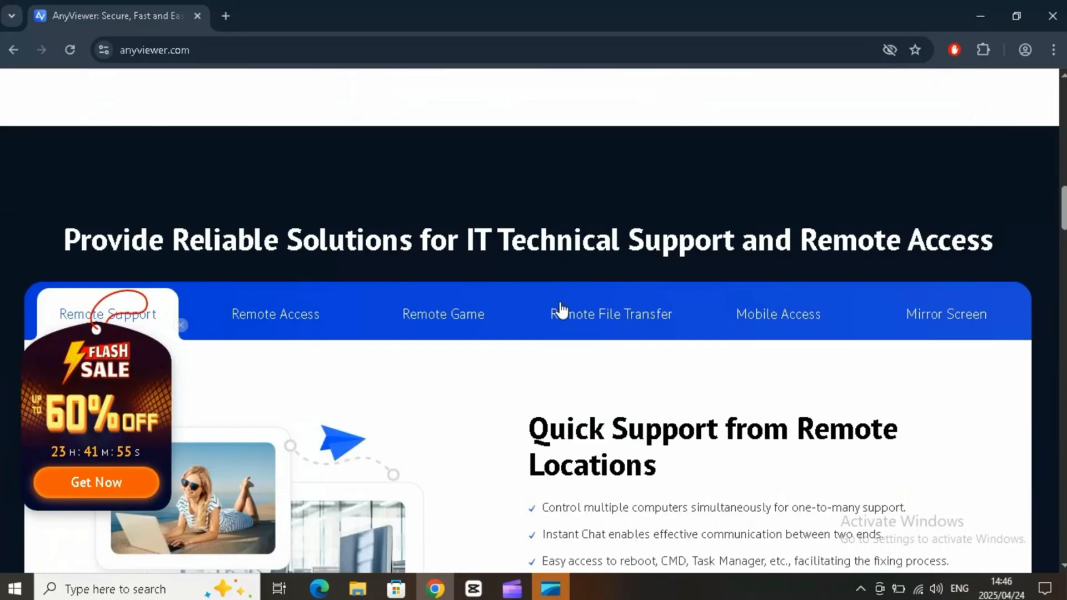
scroll(down, 3)
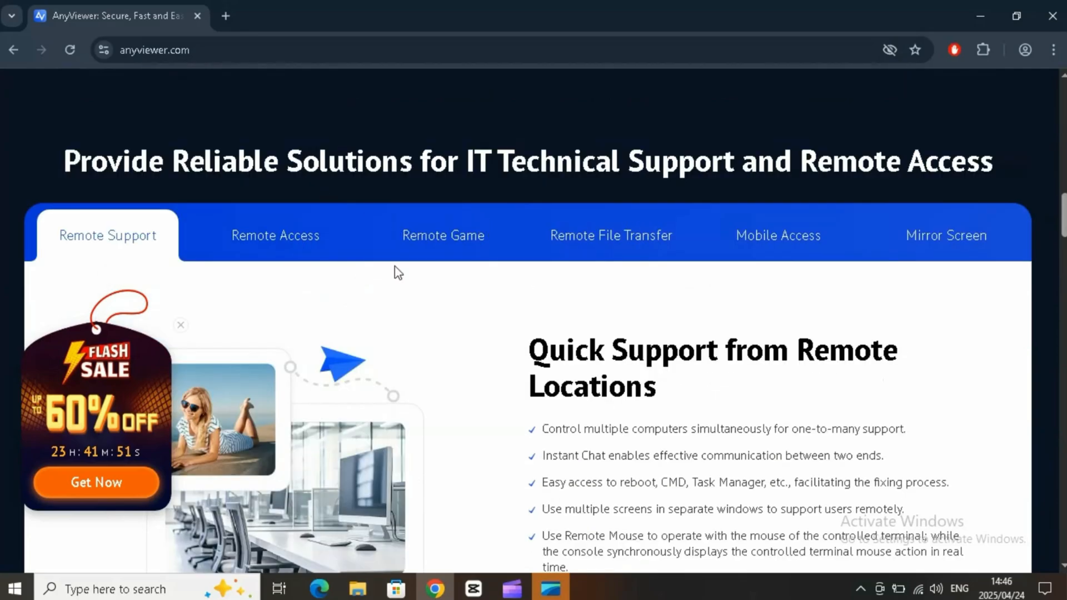
mouse_move(204, 241)
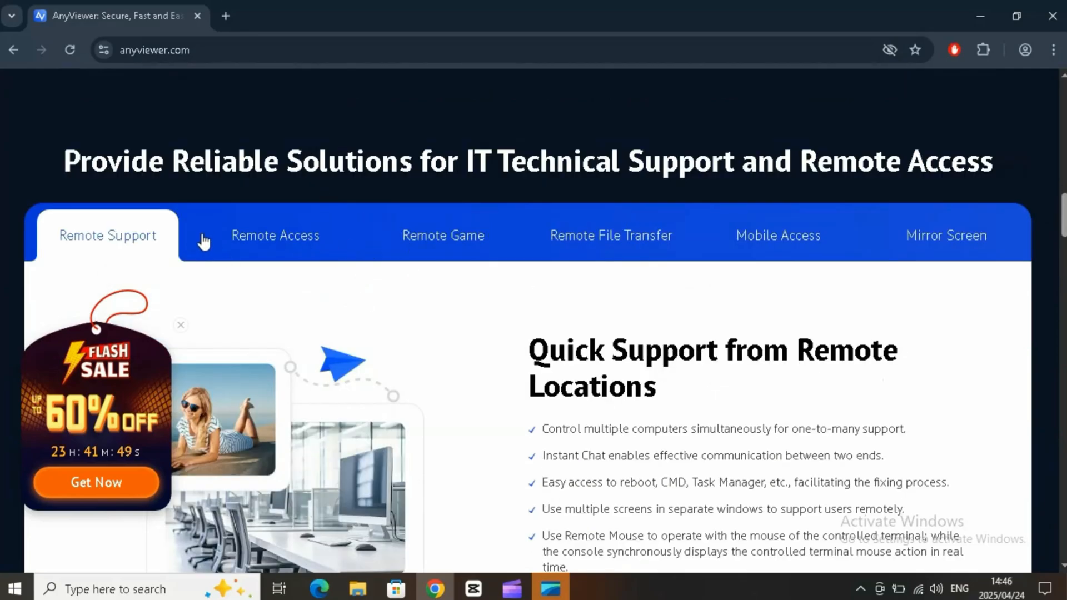
click(274, 234)
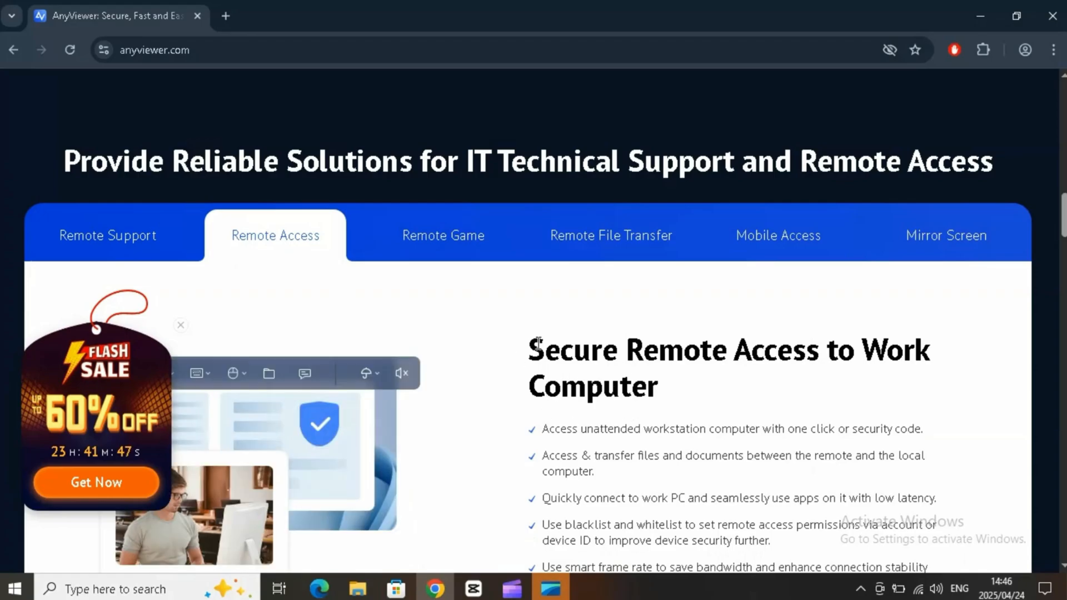
click(443, 236)
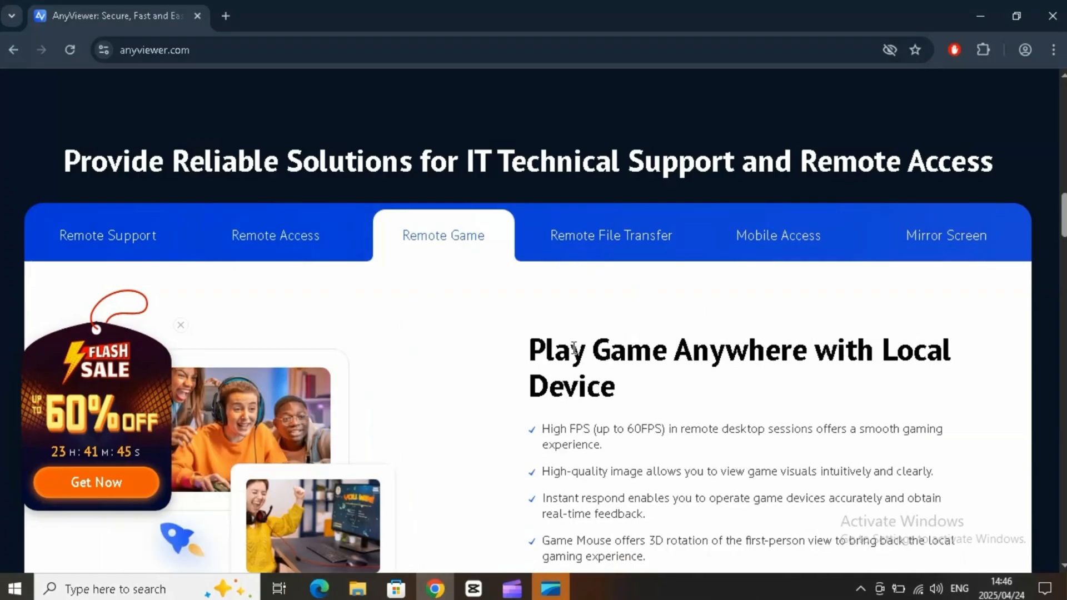
mouse_move(623, 243)
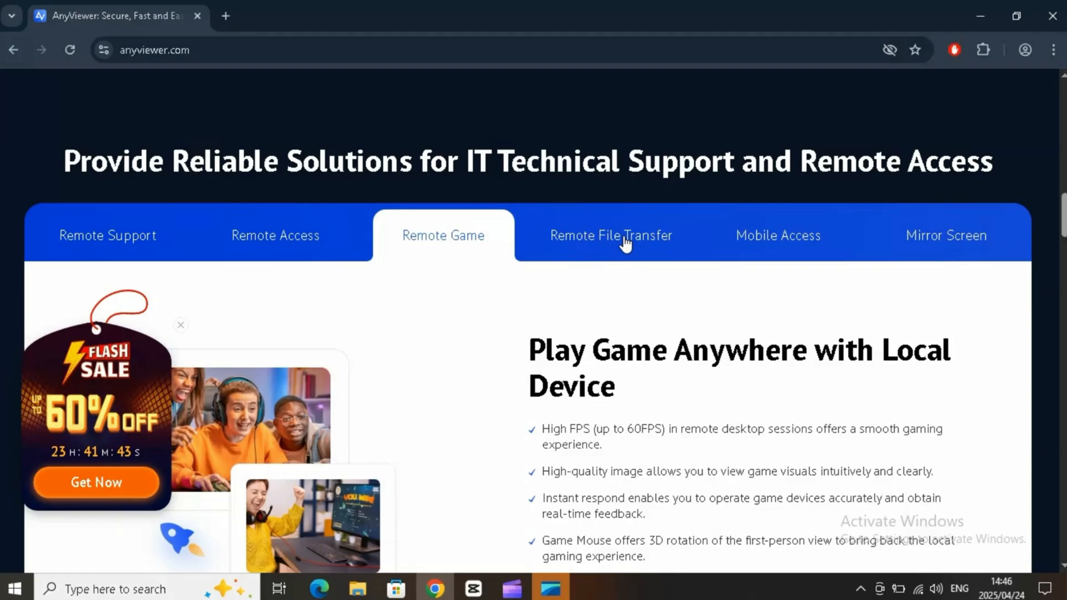
View the Remote File Transfer, Mobile Access and Mirror Screen solution details.
click(609, 236)
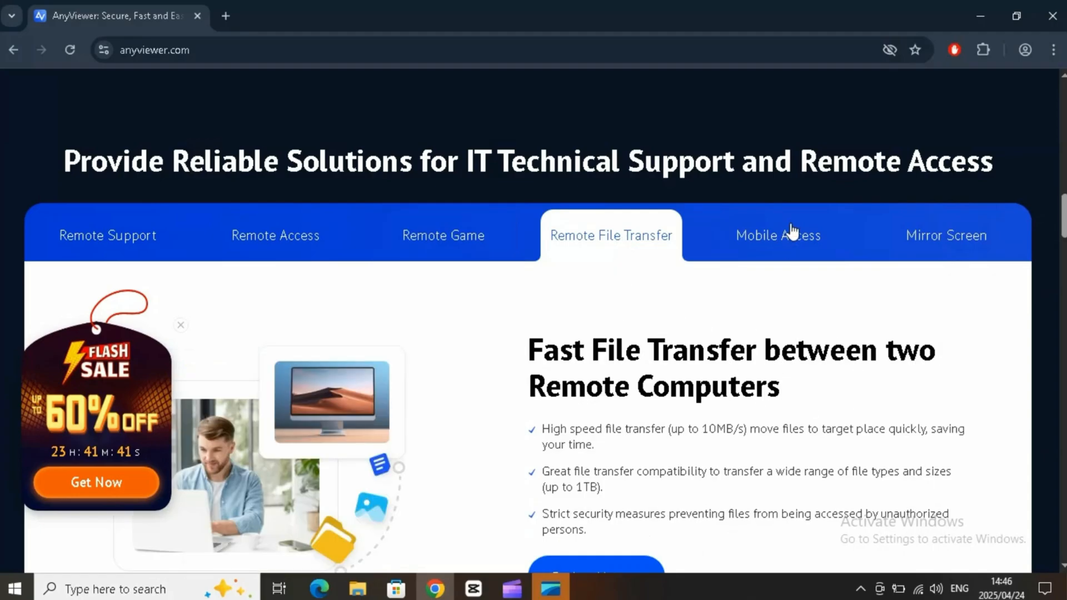
click(777, 235)
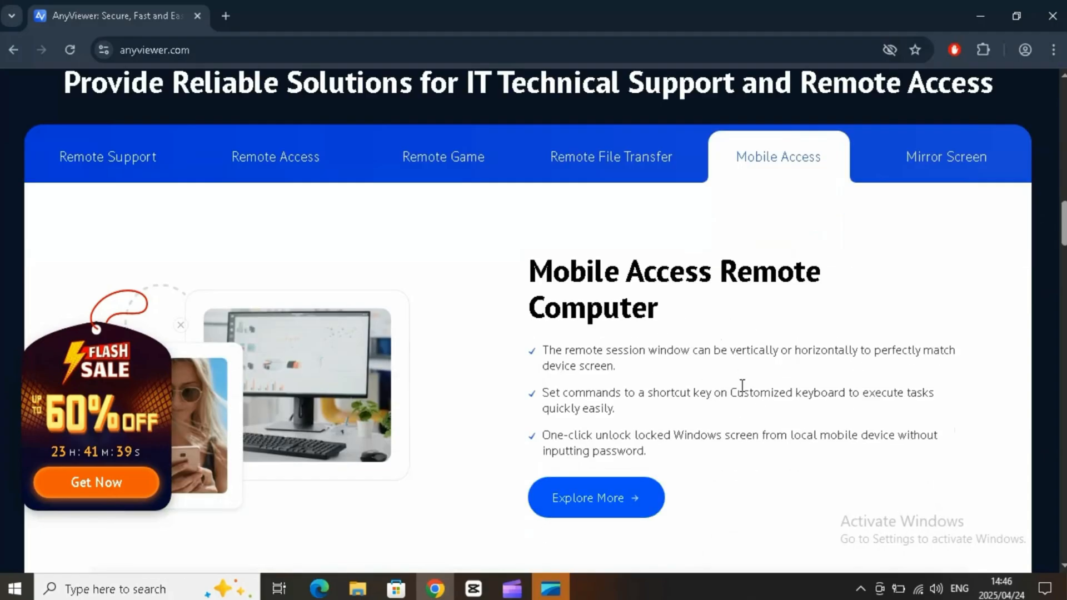
click(944, 157)
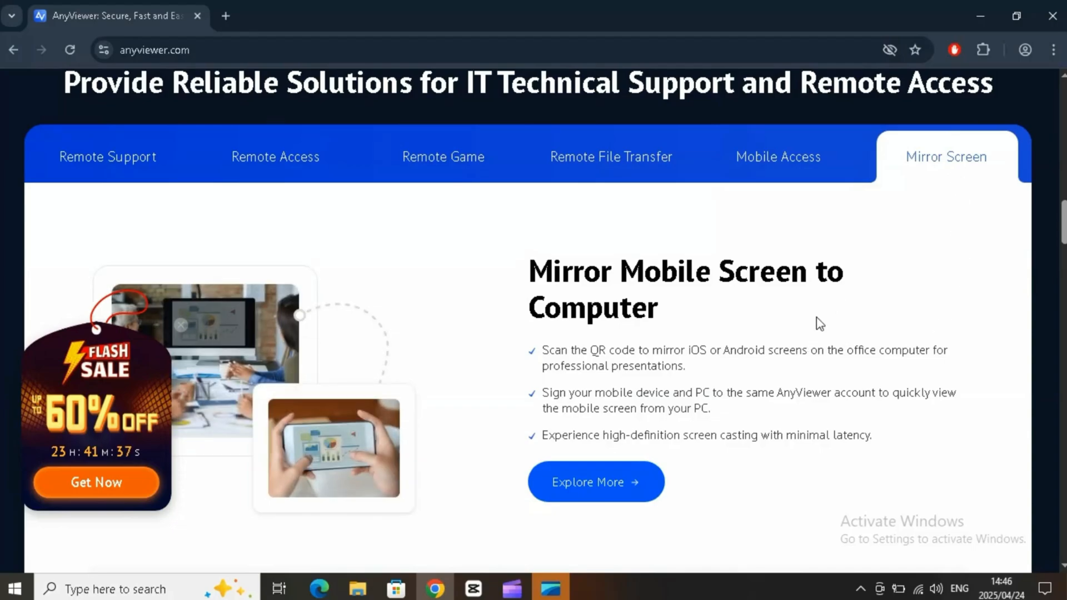
scroll(down, 3)
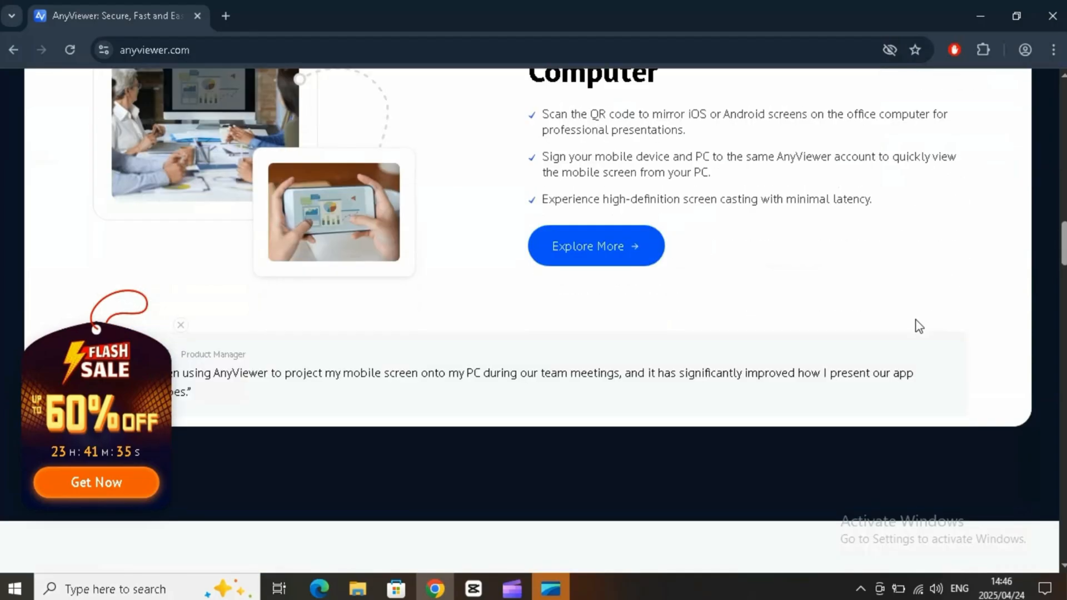
scroll(down, 3)
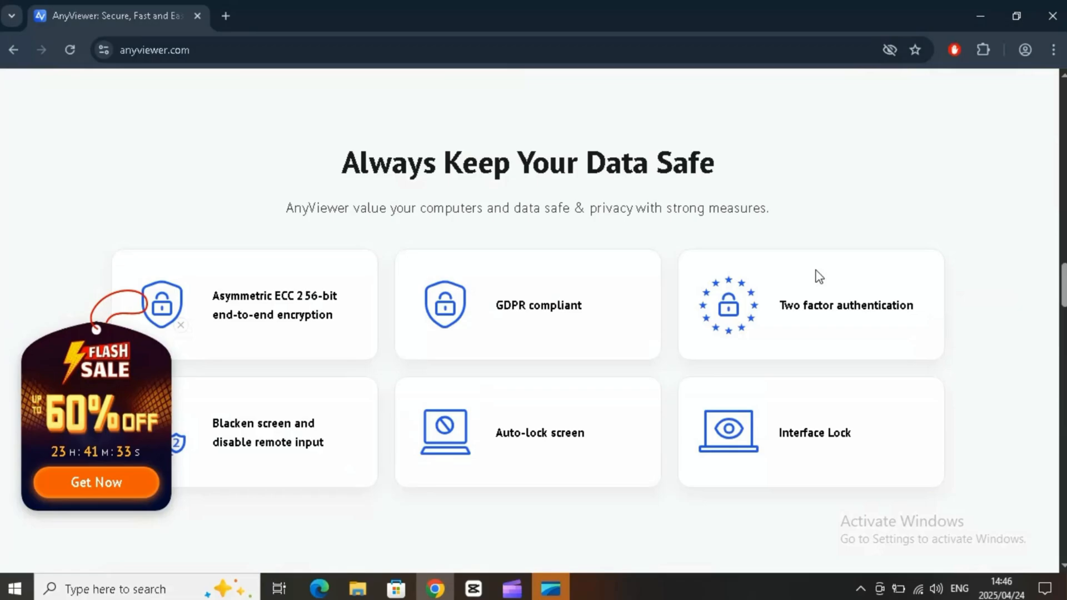
mouse_move(235, 341)
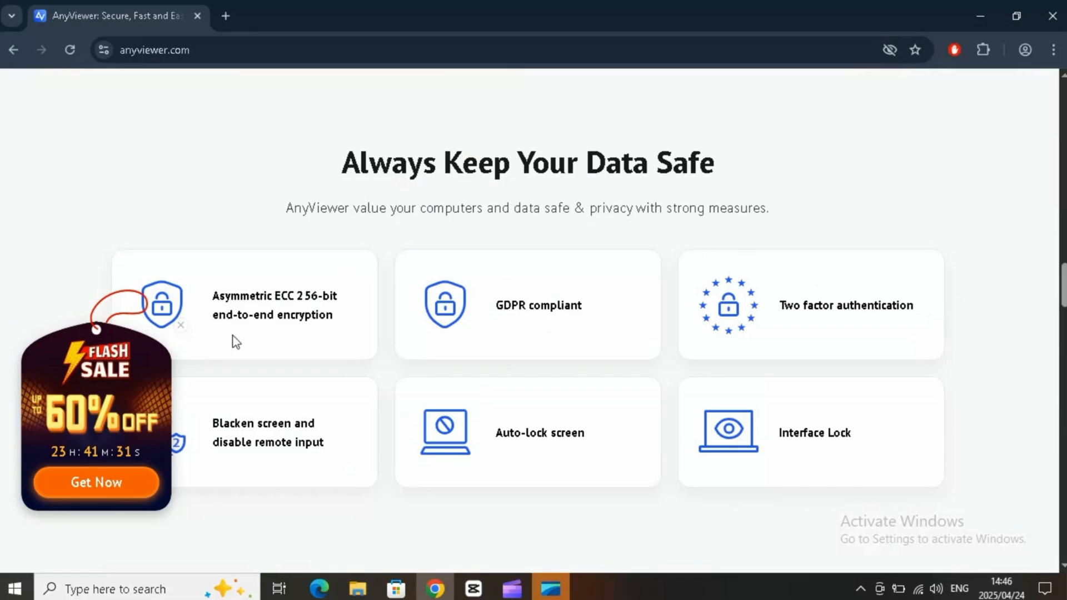
scroll(down, 3)
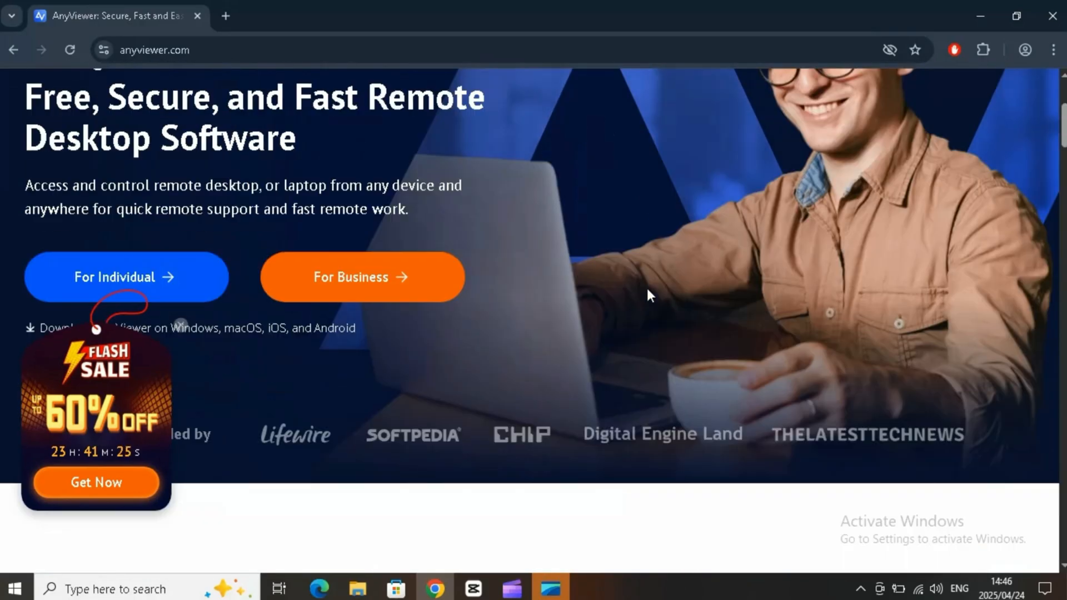
scroll(down, 3)
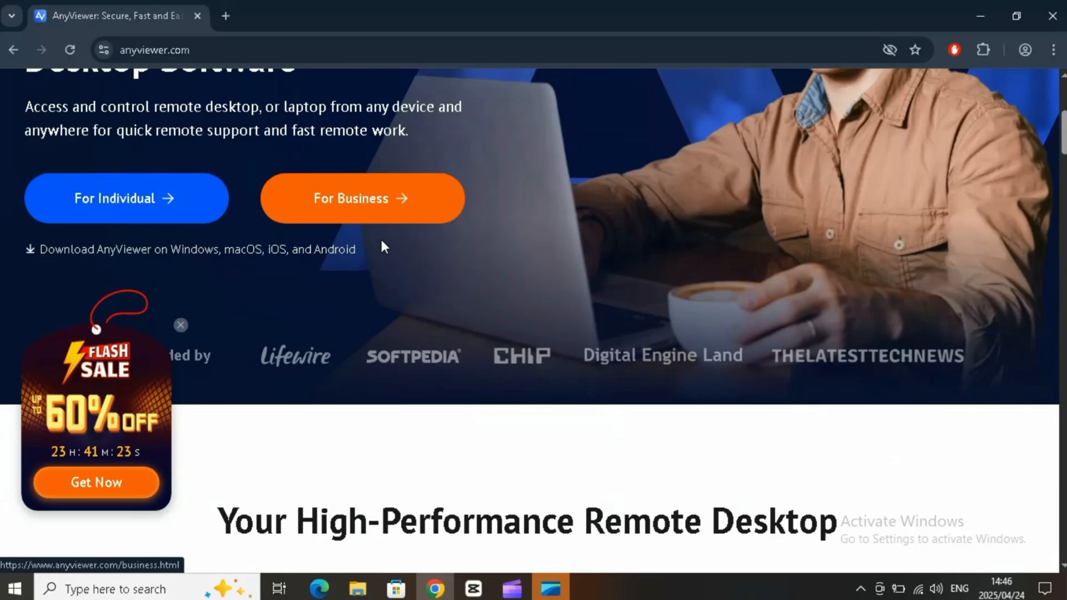
scroll(up, 3)
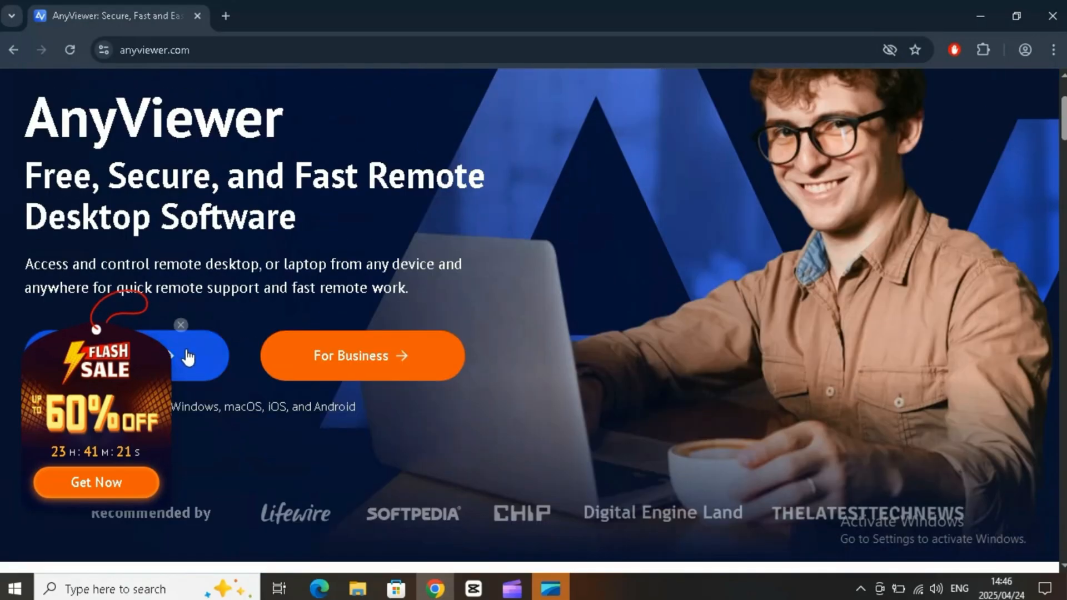
scroll(down, 3)
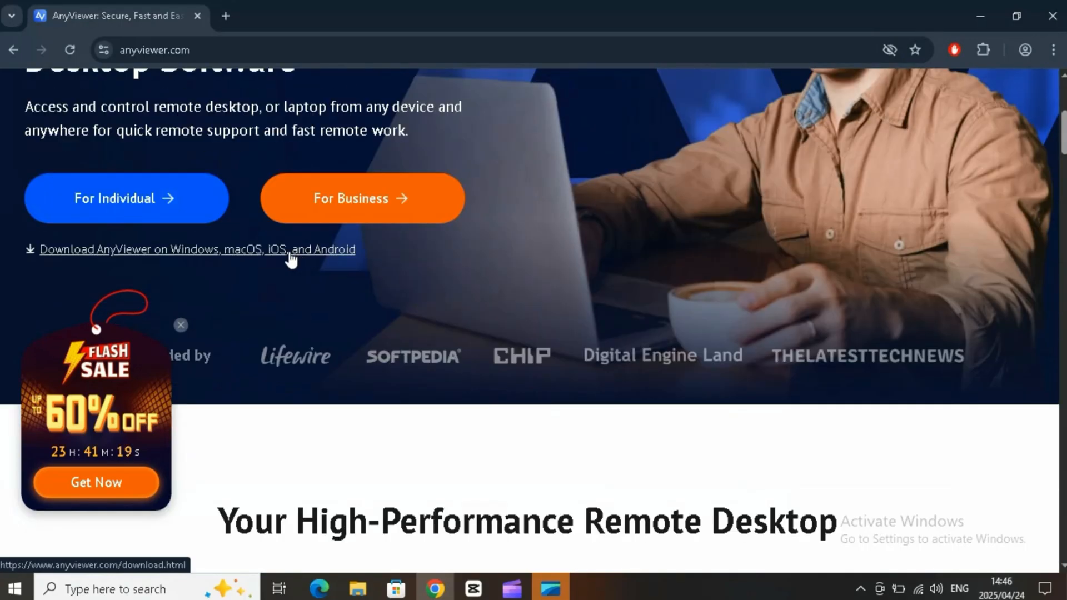
Go to the For Individual page and download AnyViewerSetup.exe via Download Freeware.
click(126, 198)
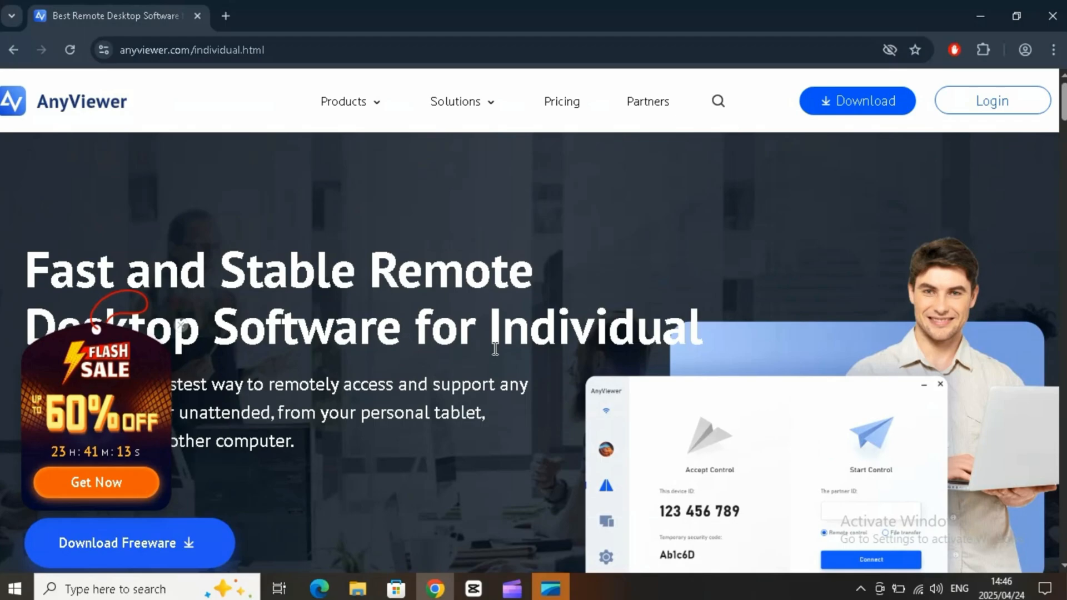
scroll(down, 3)
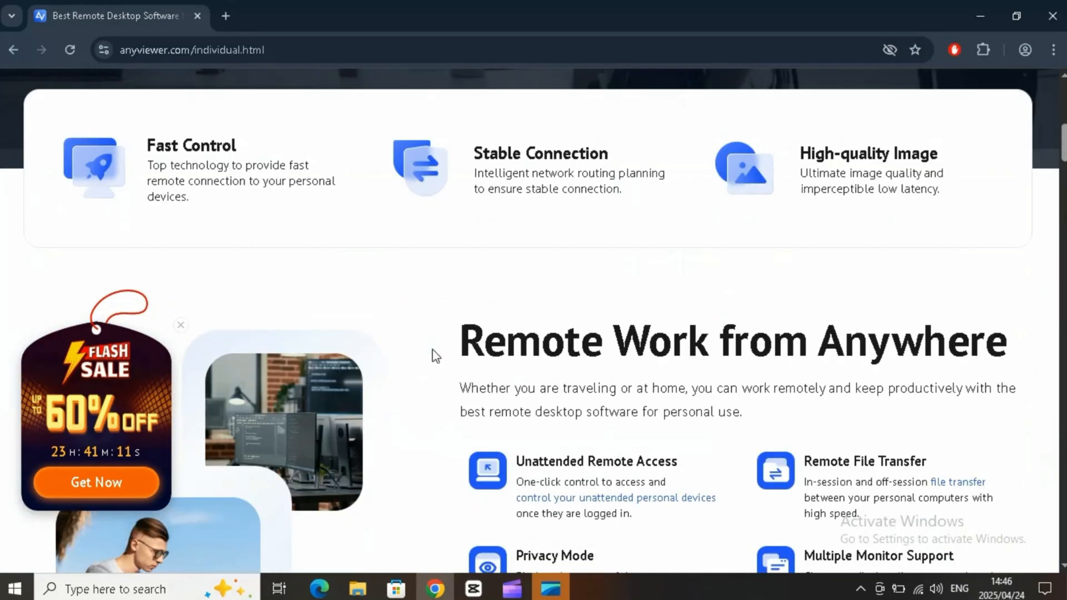
scroll(up, 3)
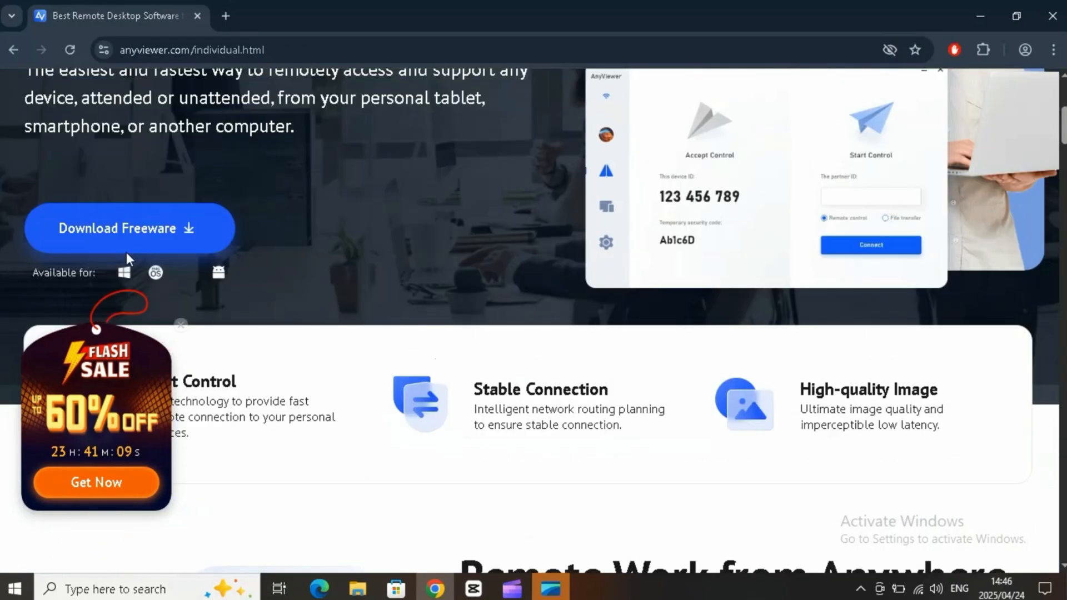
mouse_move(231, 289)
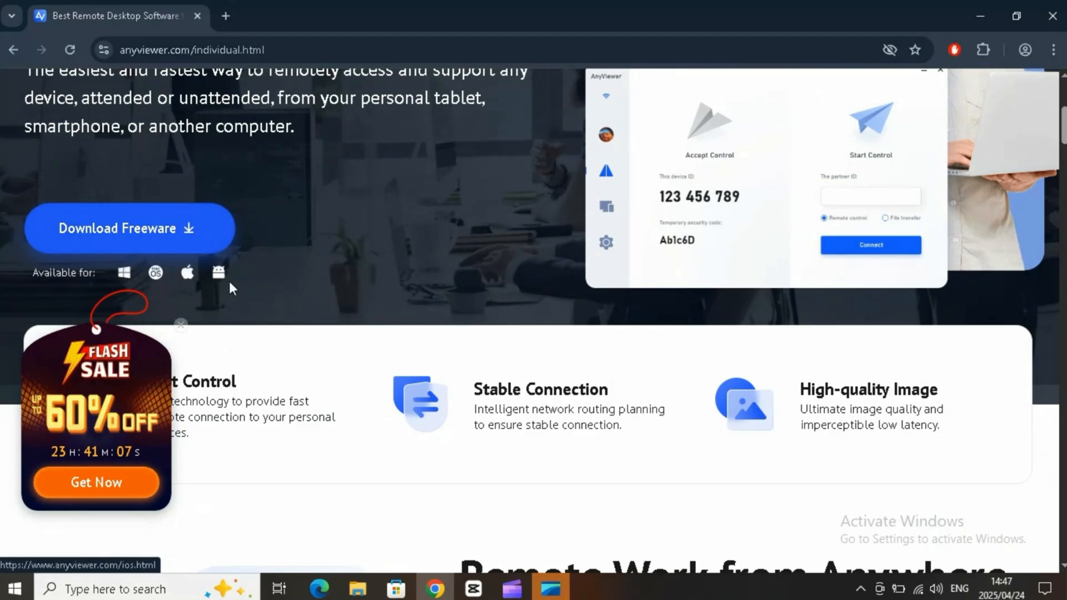
click(129, 228)
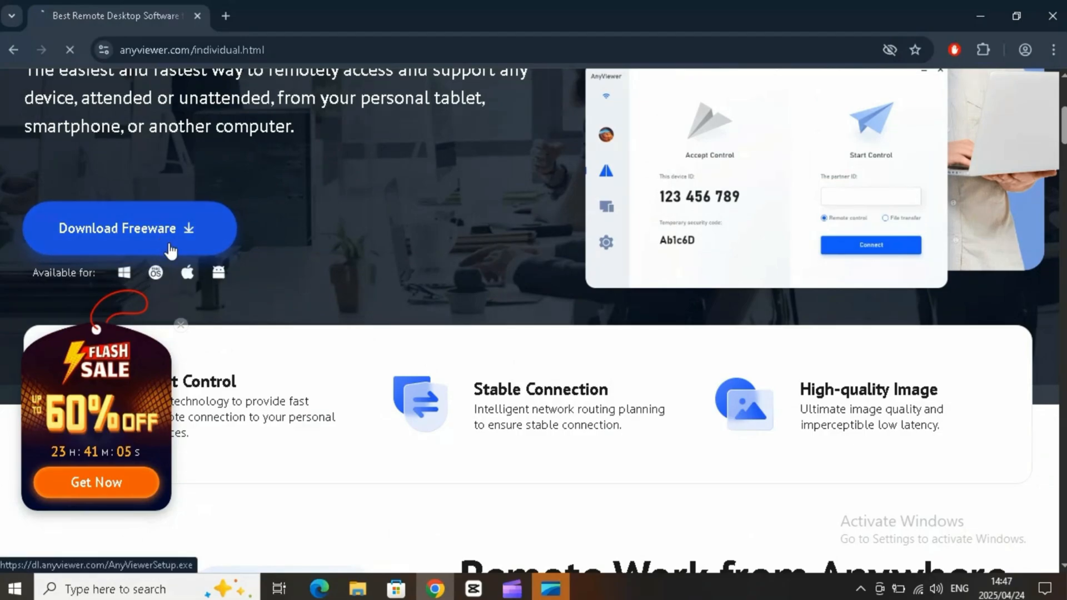
click(129, 228)
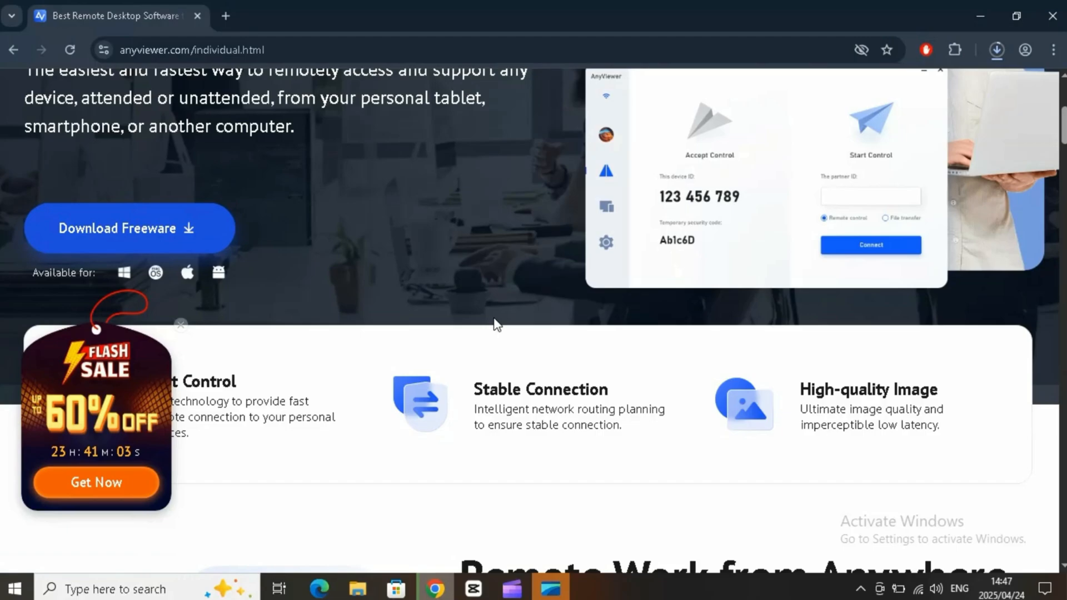
scroll(up, 3)
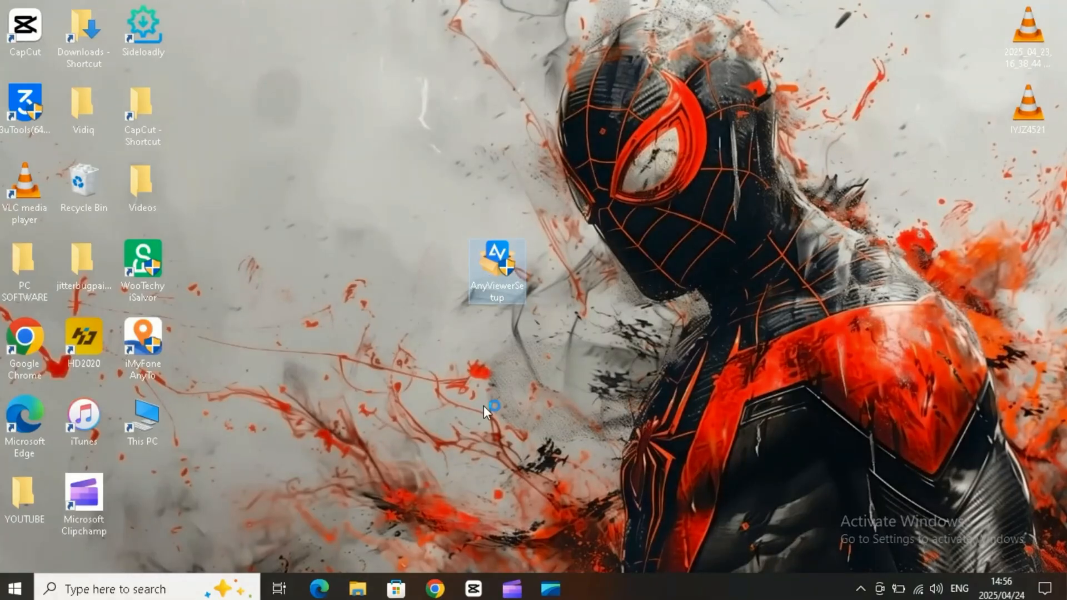
Run AnyViewerSetup from the desktop and install AnyViewer so it launches with this PC's device ID.
double_click(496, 266)
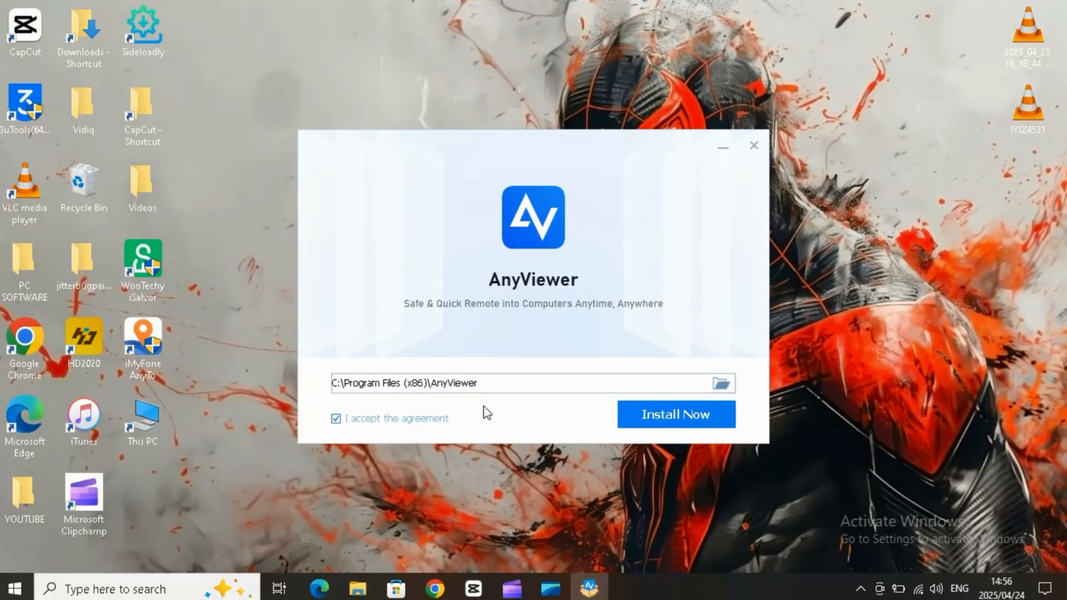
click(674, 413)
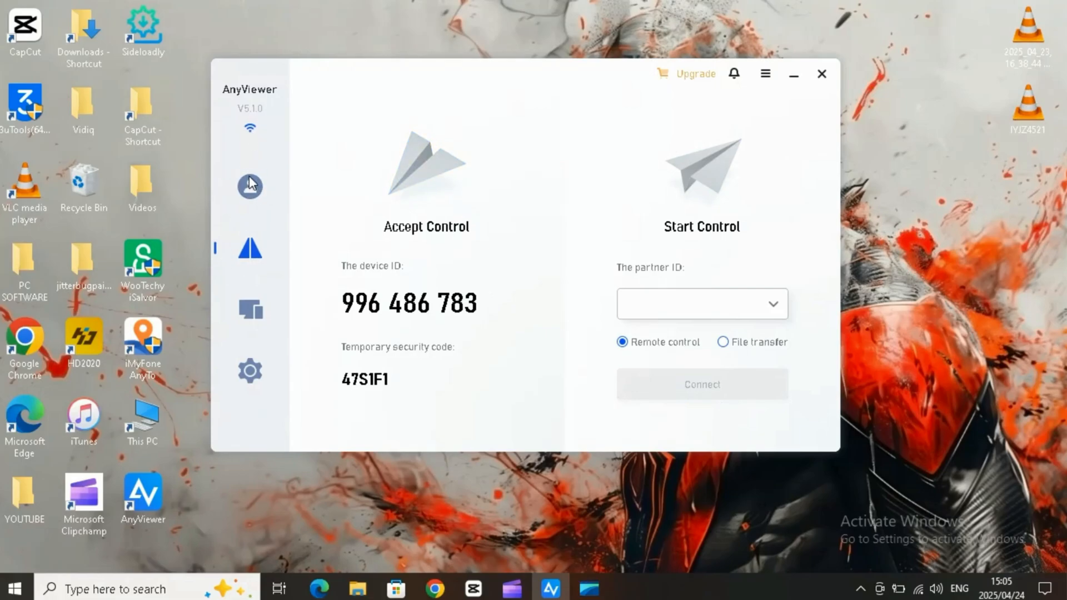
Look through the account login and devices pages, then reach the Unattended settings.
click(250, 185)
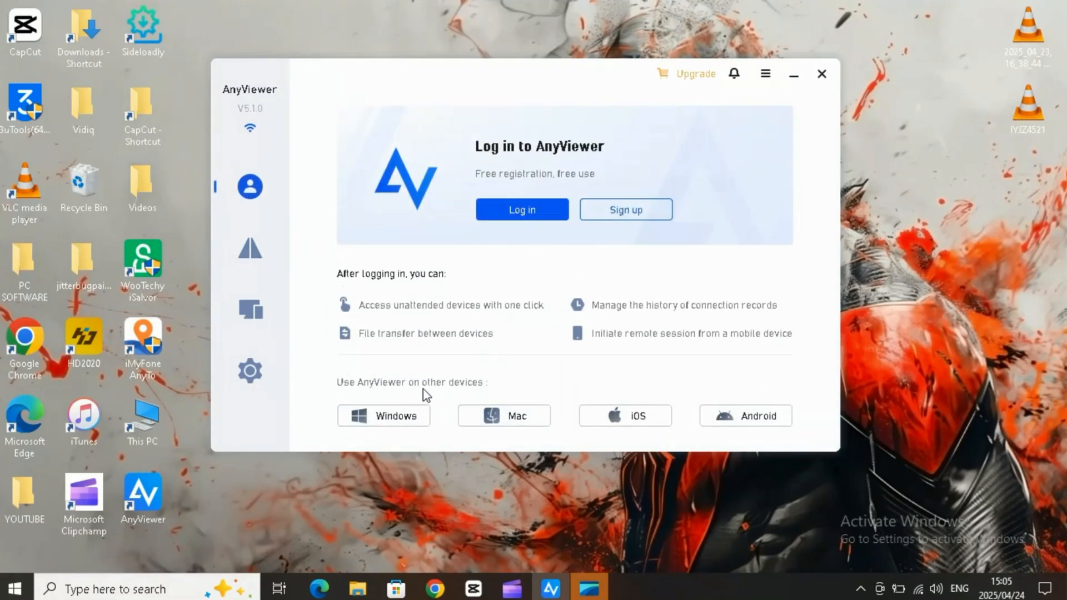
mouse_move(503, 310)
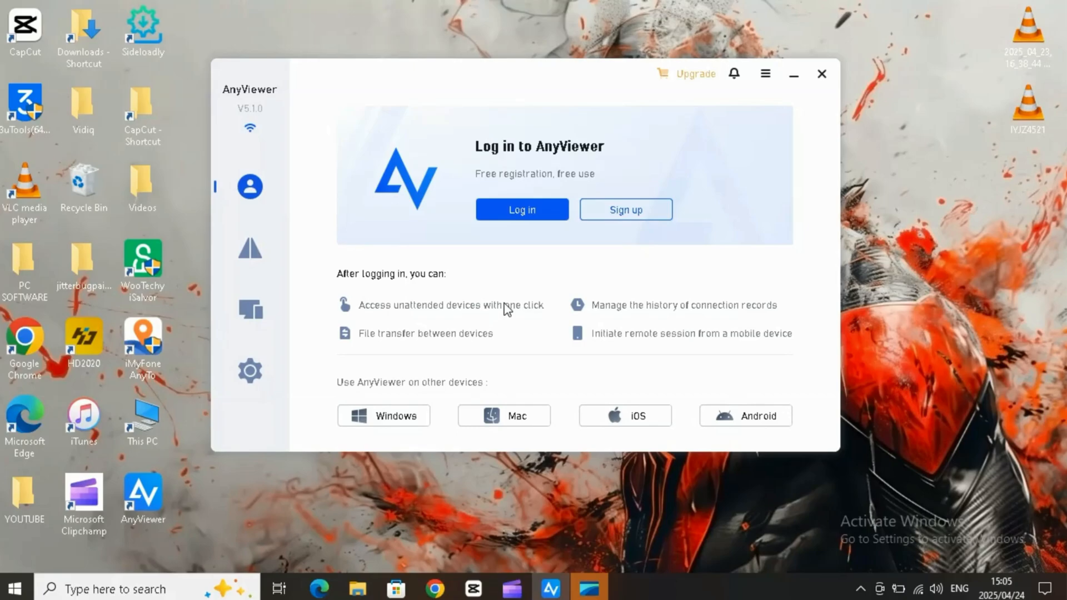
click(249, 247)
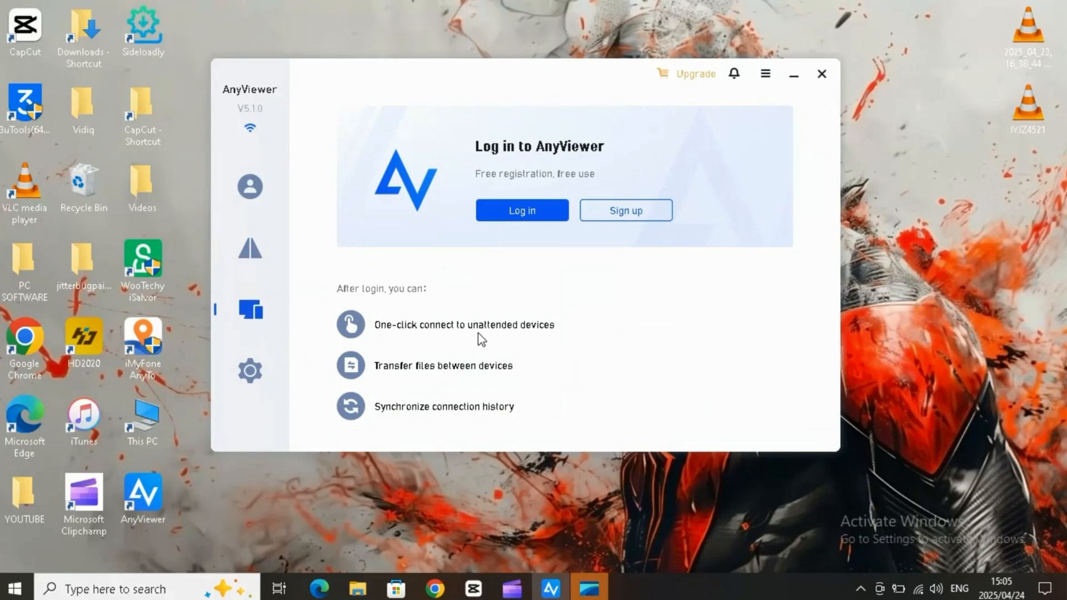
click(250, 371)
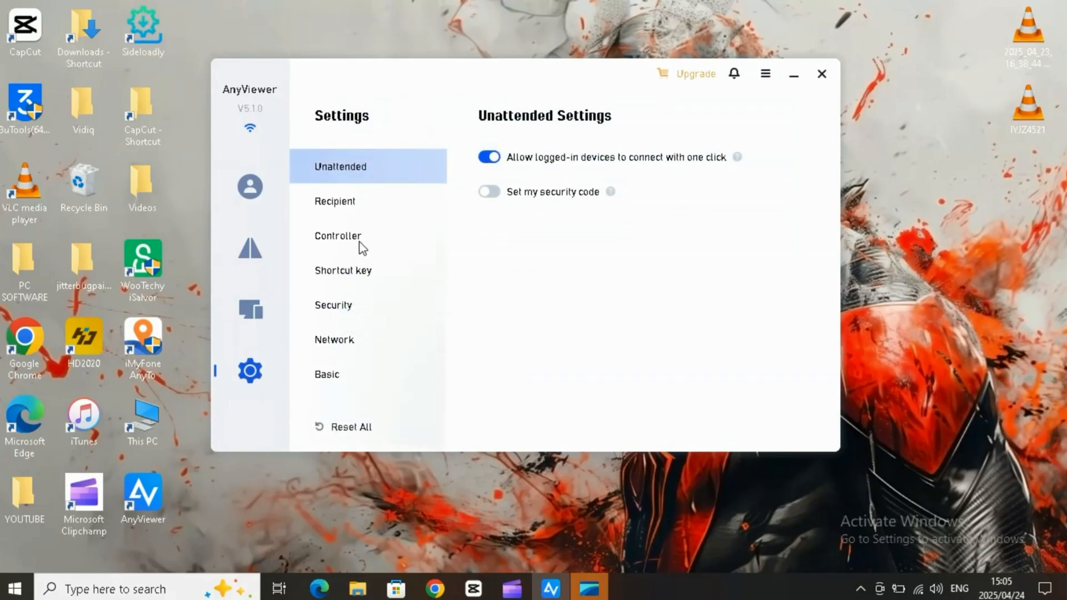
Review the Controller and Basic settings pages before returning to the login page.
click(337, 235)
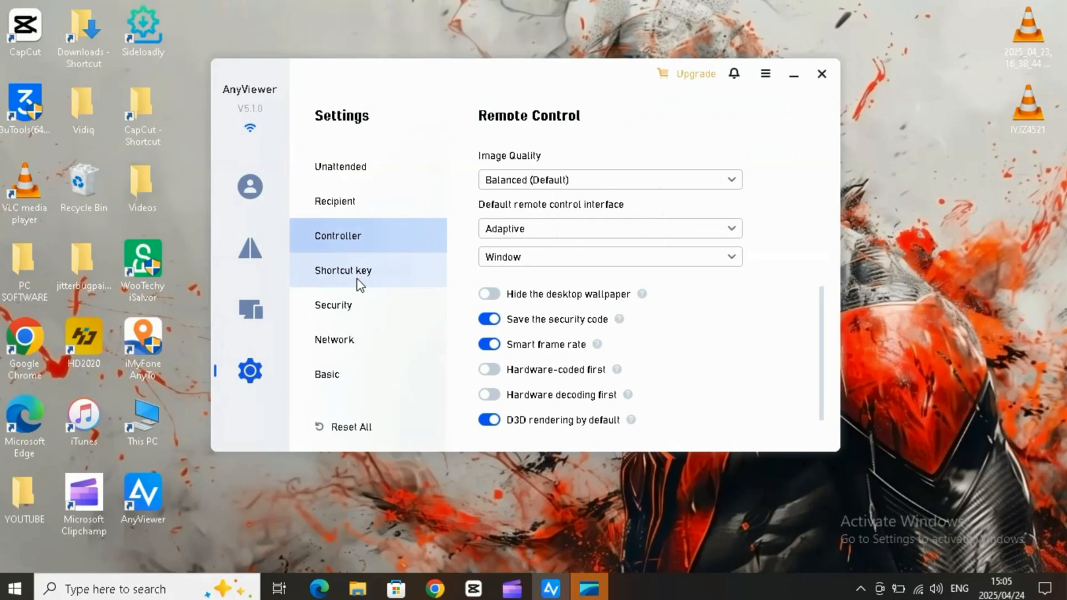
click(327, 375)
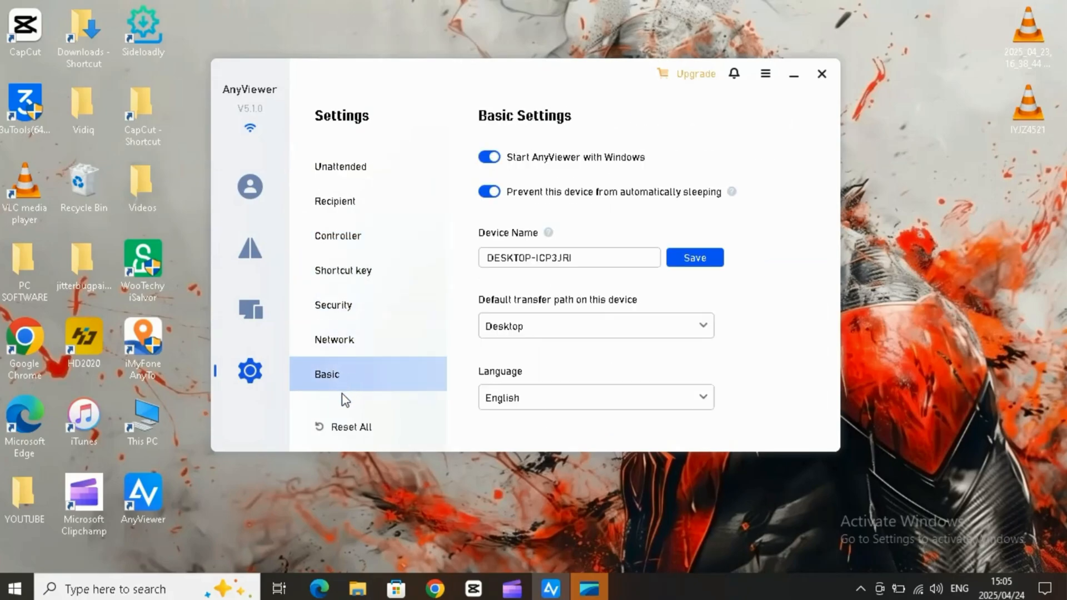
click(250, 186)
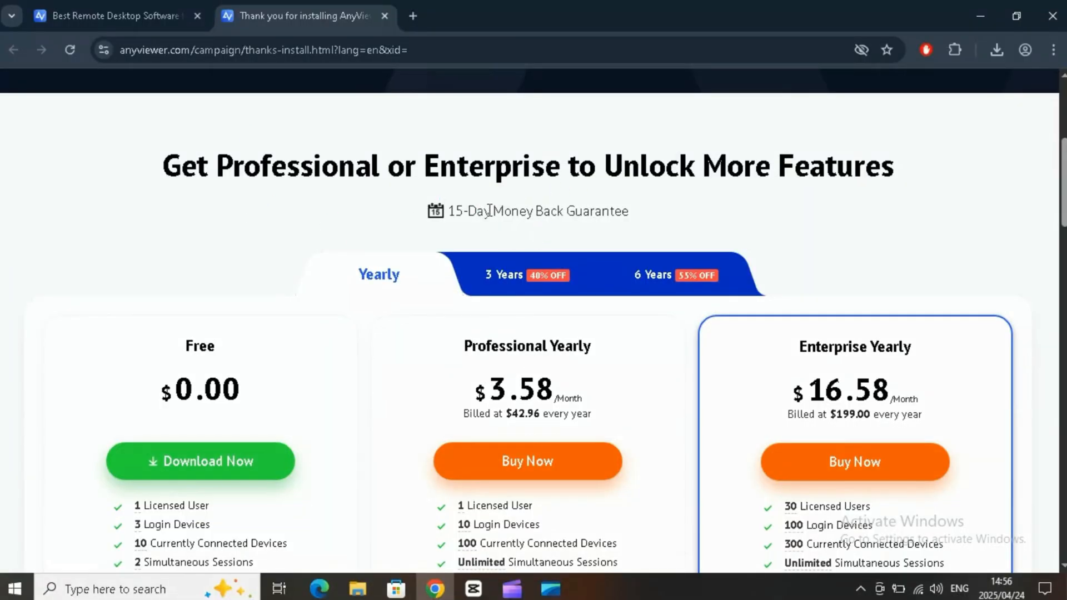
Compare the AnyViewer pricing plans with the 6 Years billing option selected.
scroll(down, 3)
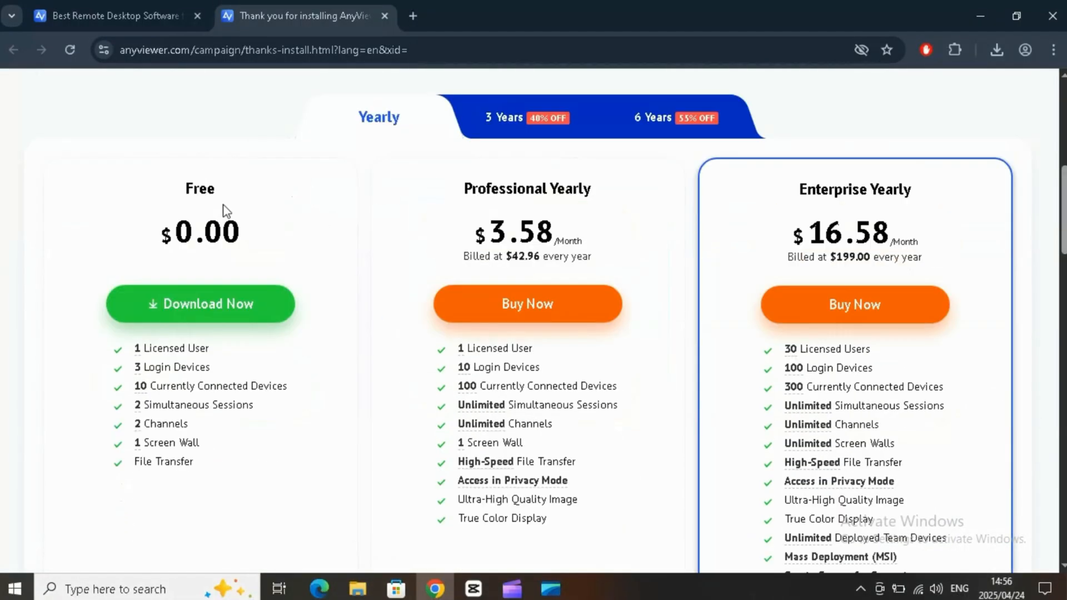
scroll(up, 3)
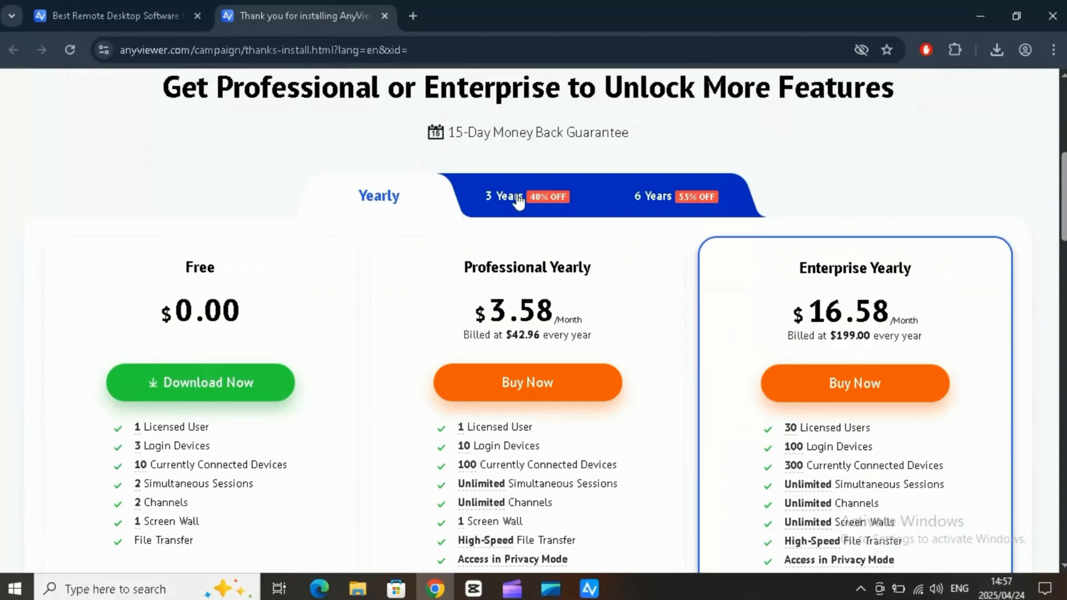
click(652, 196)
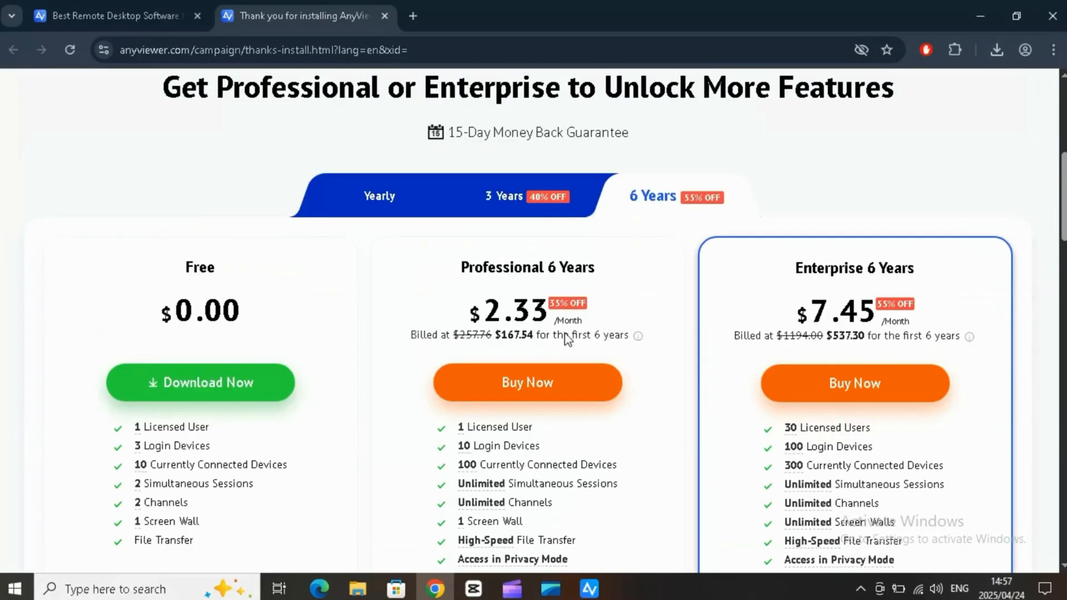
scroll(down, 3)
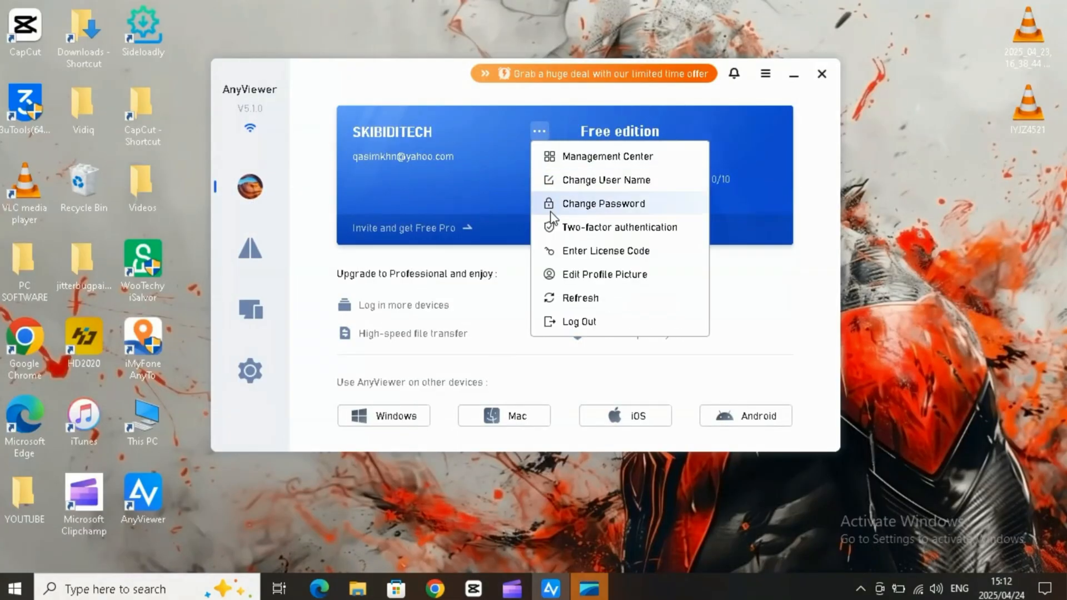
Check the Enter License Code dialog from the account menu and close it.
click(603, 250)
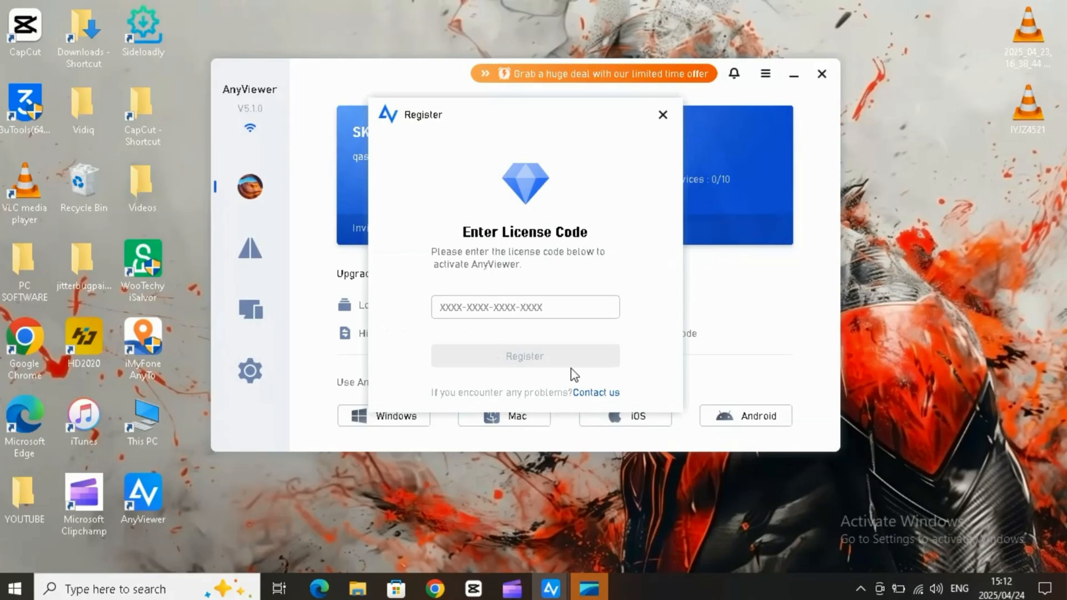
click(661, 114)
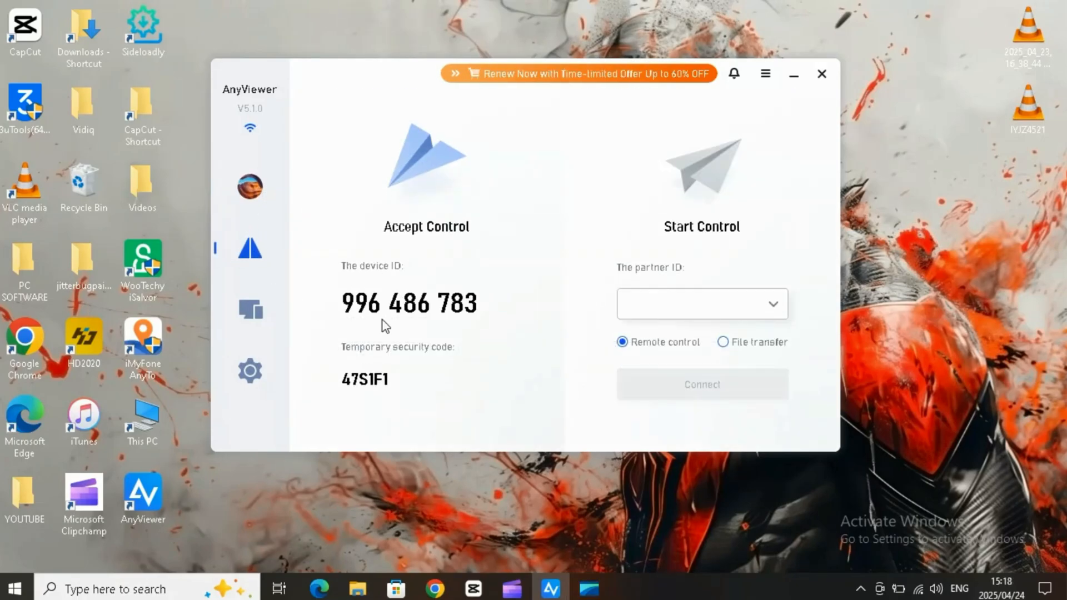
click(701, 304)
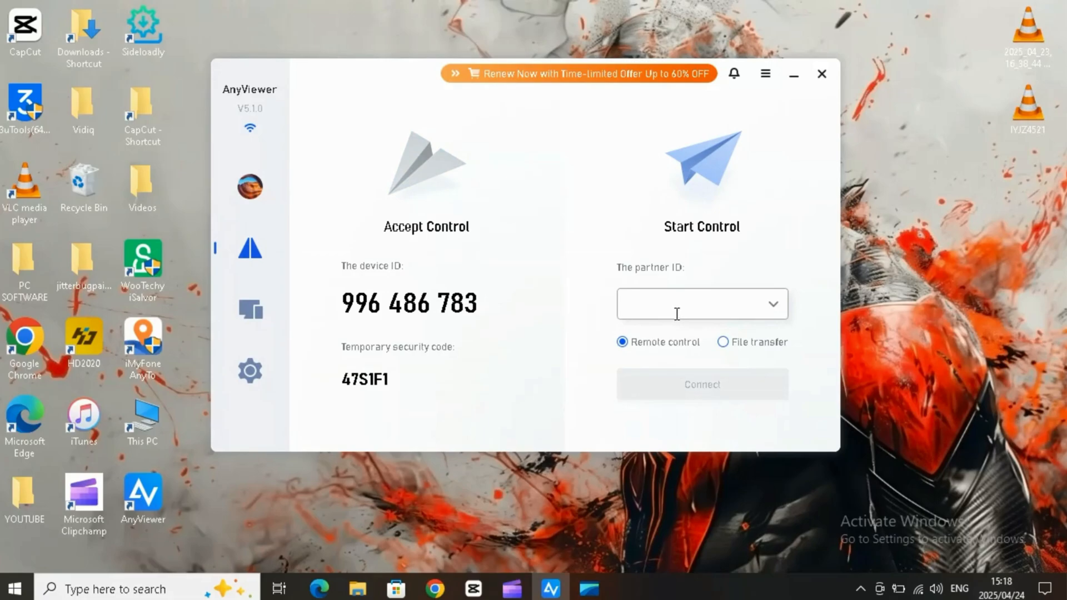
text(56)
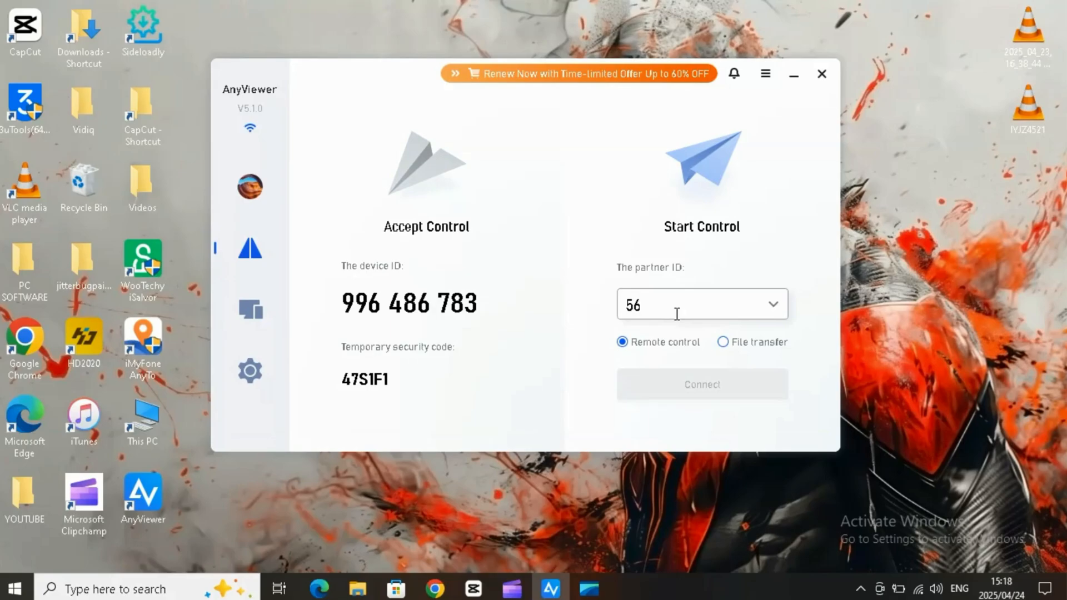
text(8 1)
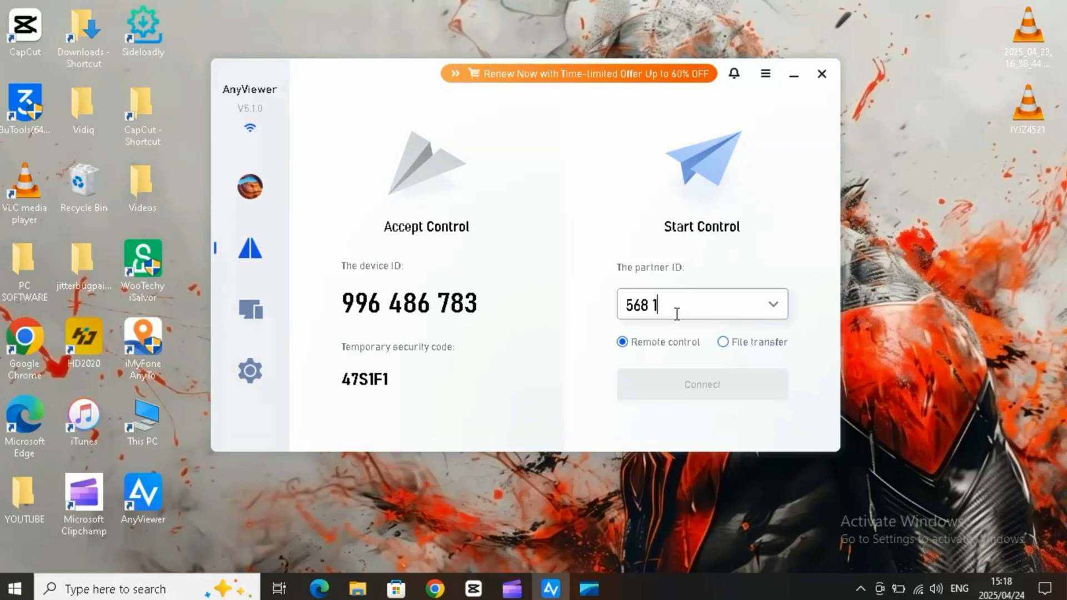
text(60)
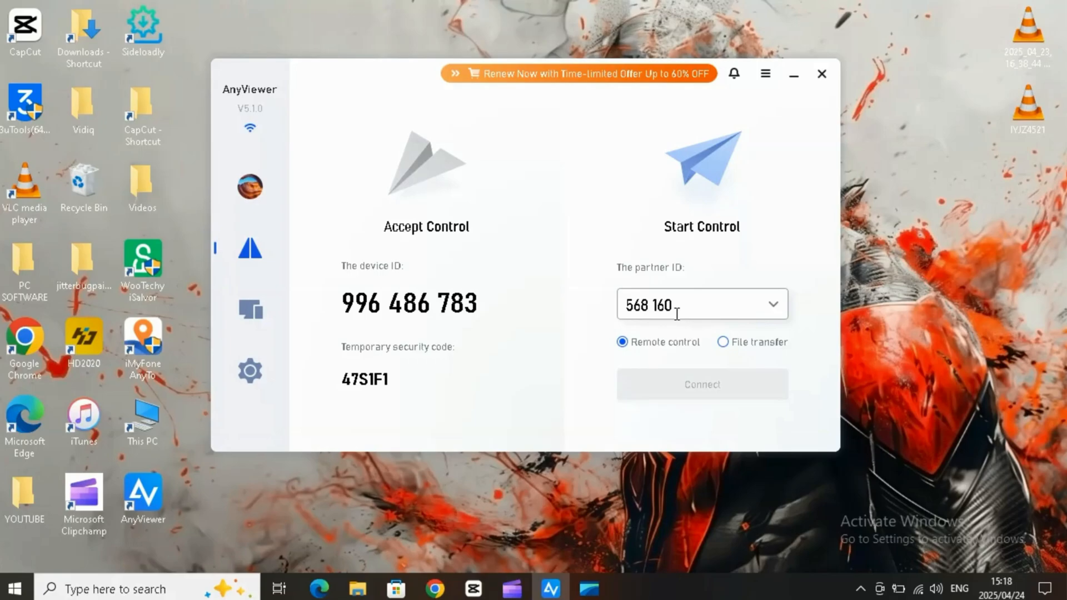
text(136)
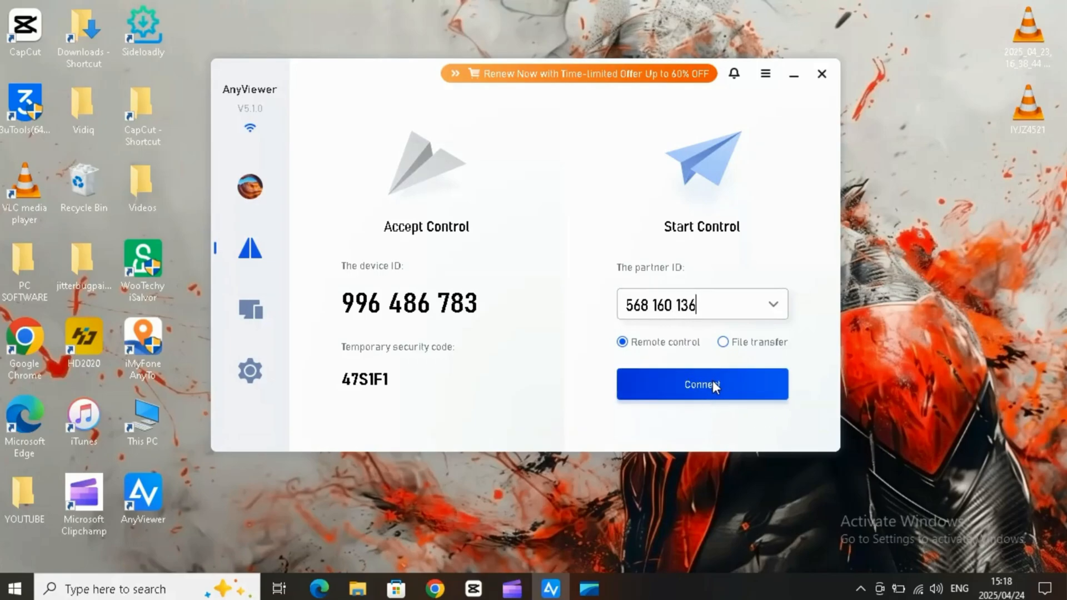
click(701, 384)
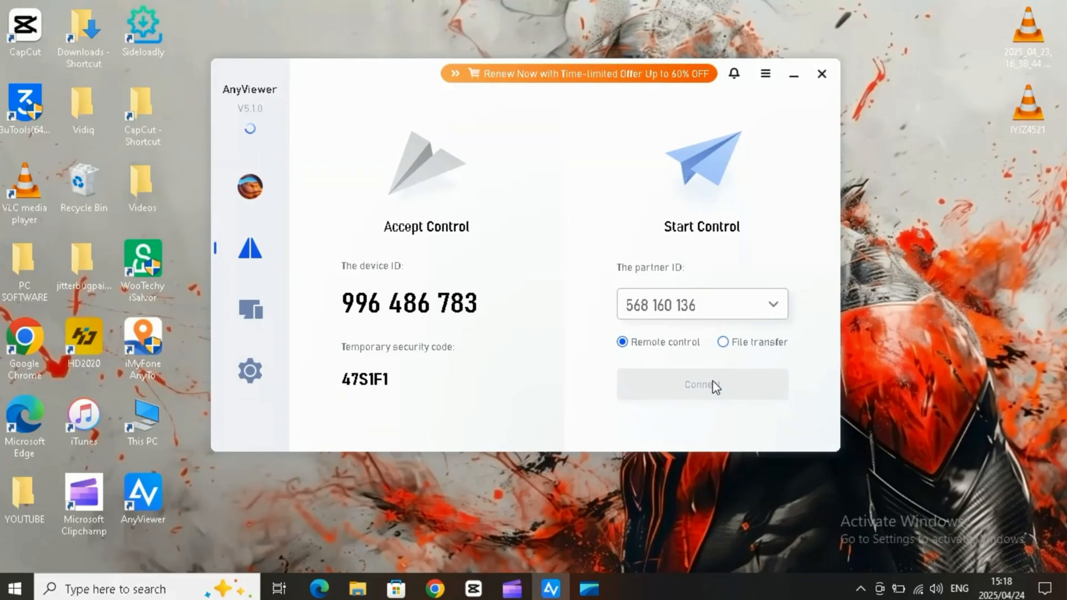
click(701, 383)
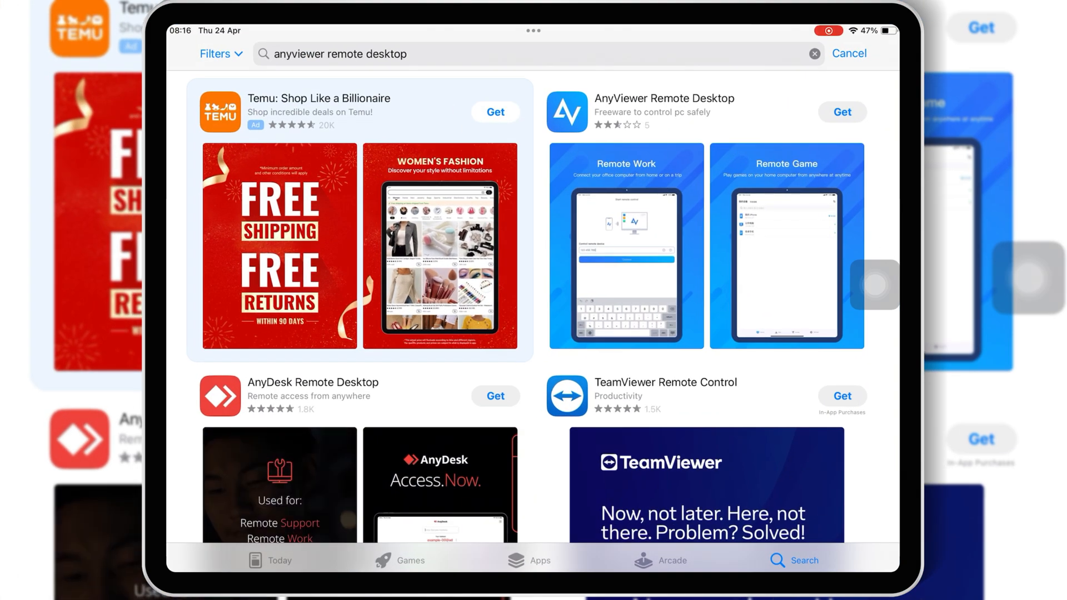
Get AnyViewer Remote Desktop from the App Store and launch it on the iPad.
click(841, 111)
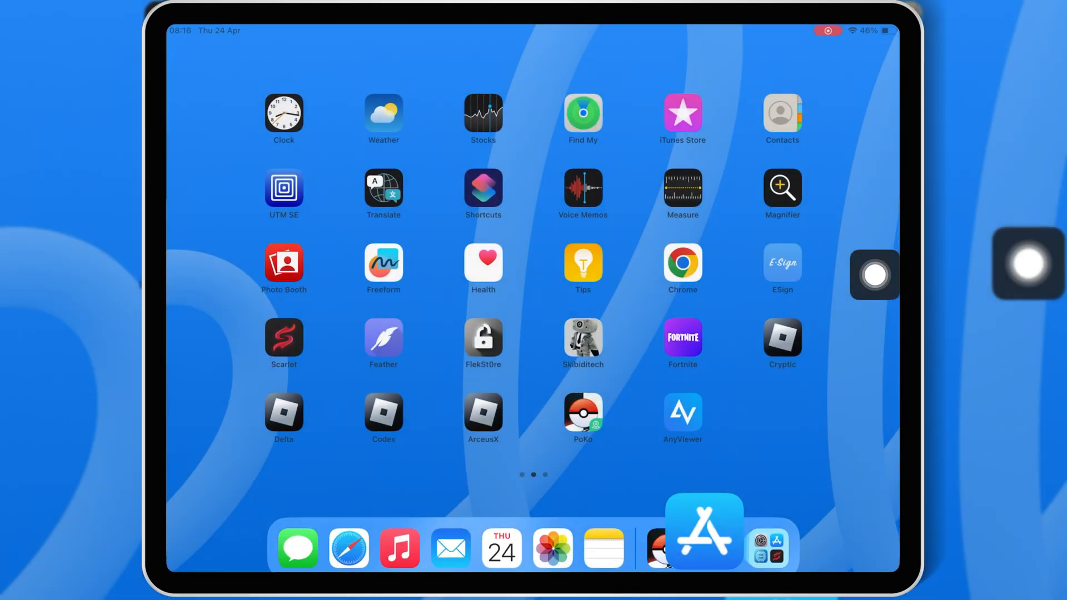
click(681, 411)
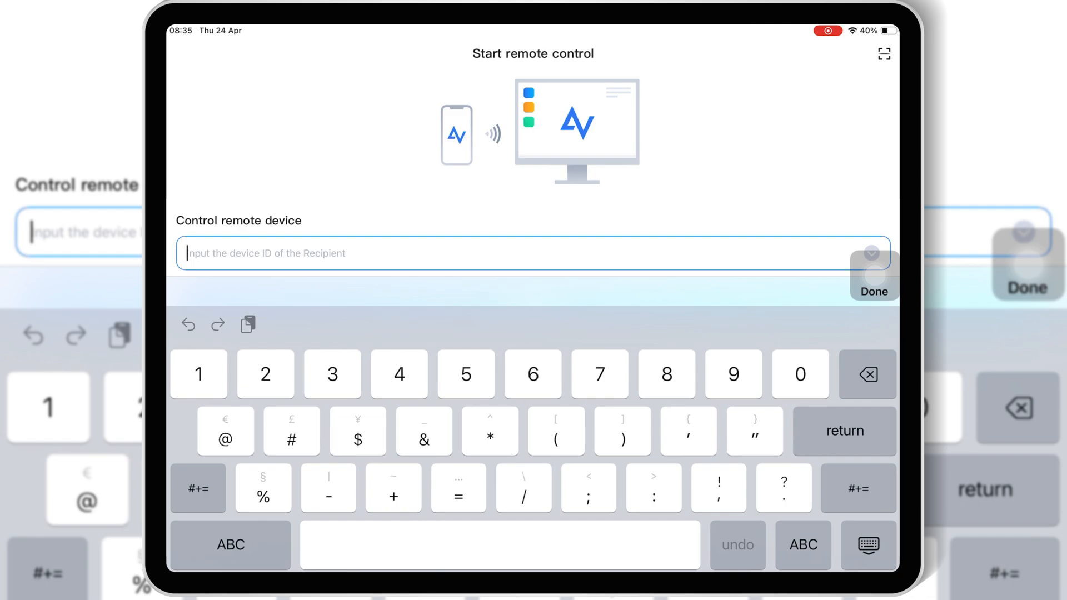
text(996 4)
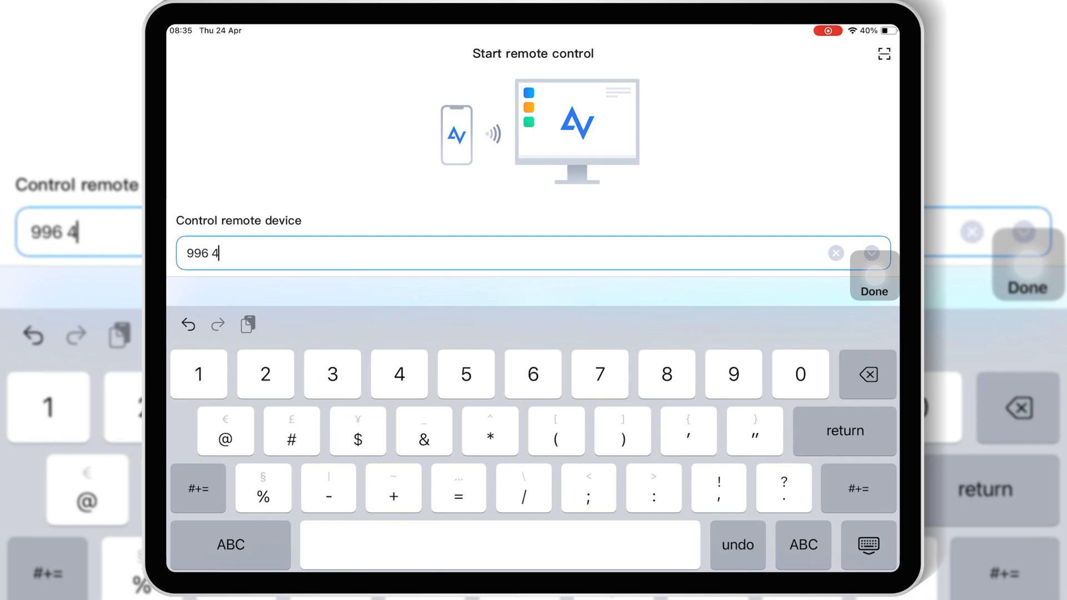
text(86 783)
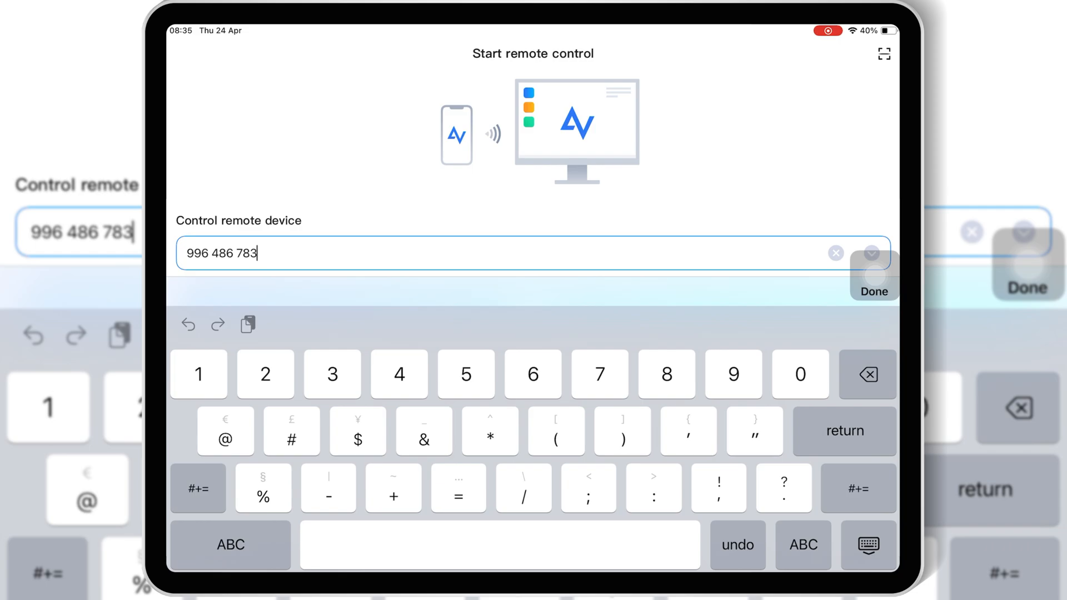
click(873, 291)
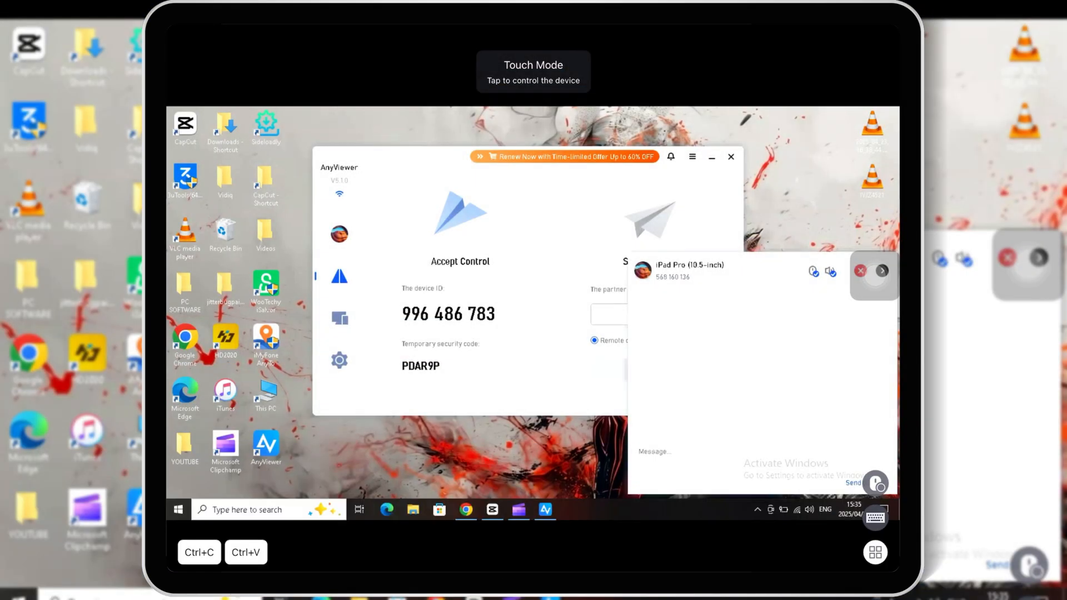
Close the chat panel, enable the virtual mouse and select the Videos folder on the remote desktop.
click(859, 271)
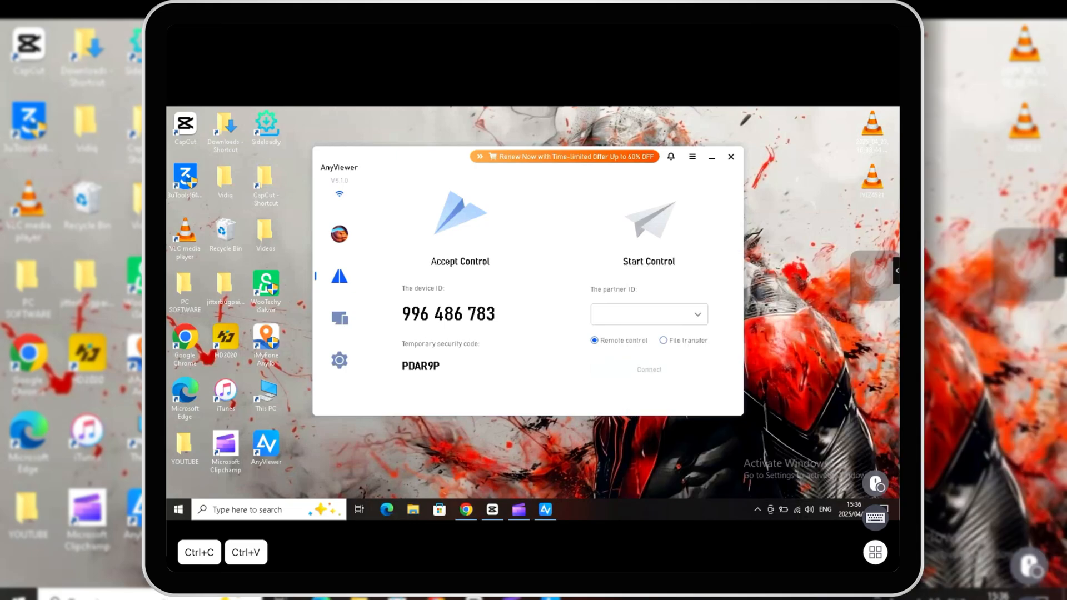
click(876, 484)
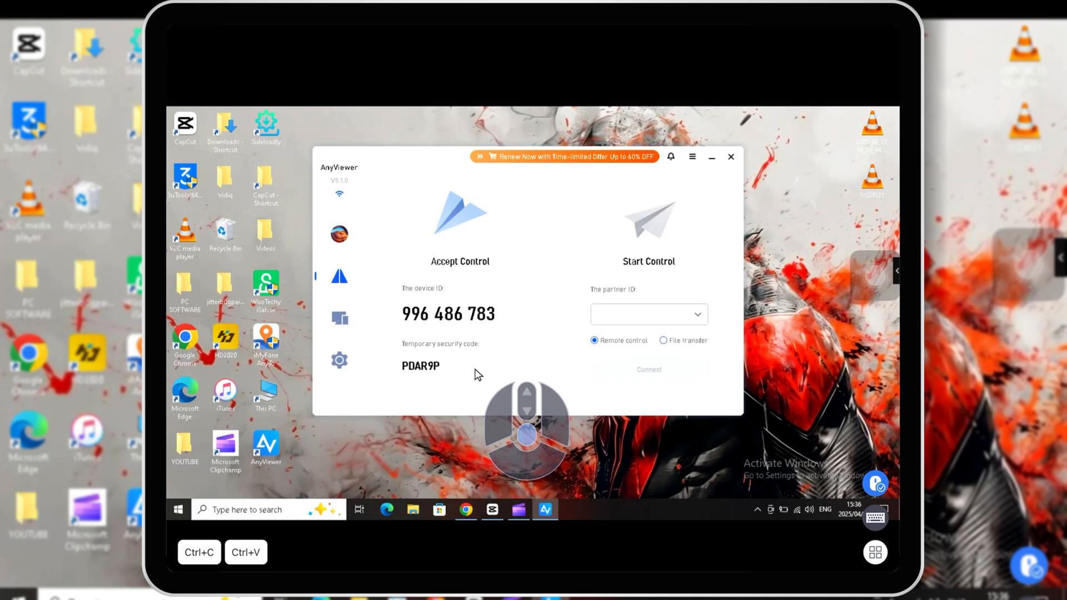
click(178, 509)
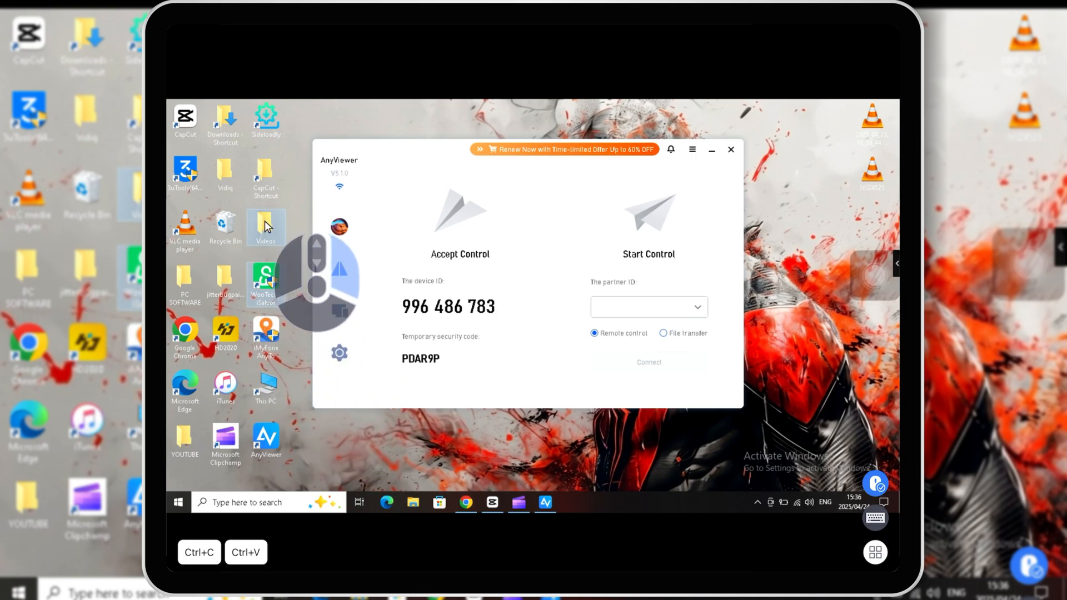
Bring up a desktop file's right-click menu remotely and dismiss it.
click(465, 438)
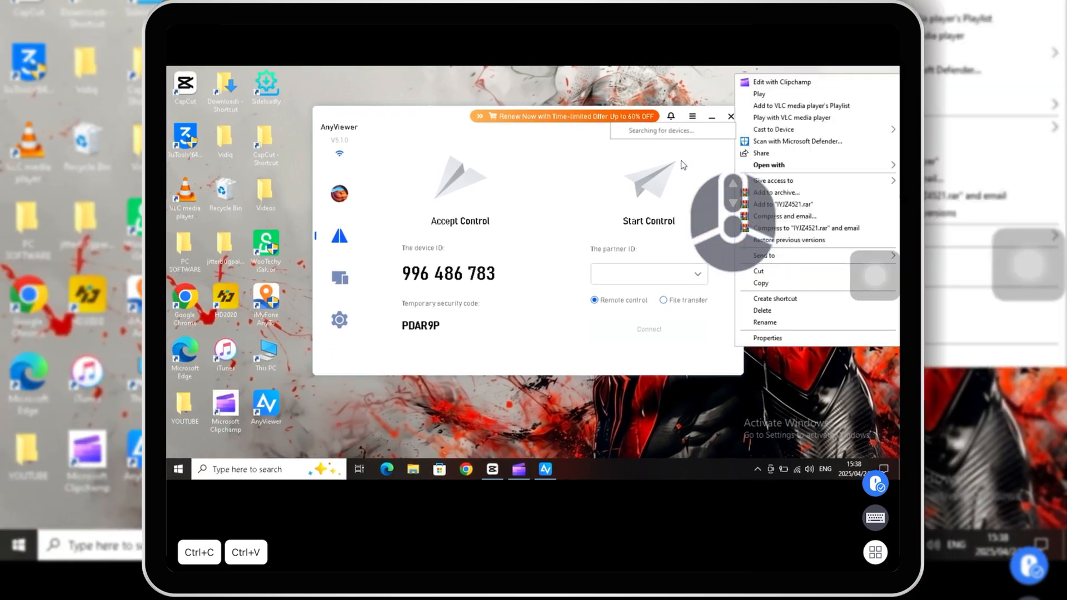
click(632, 86)
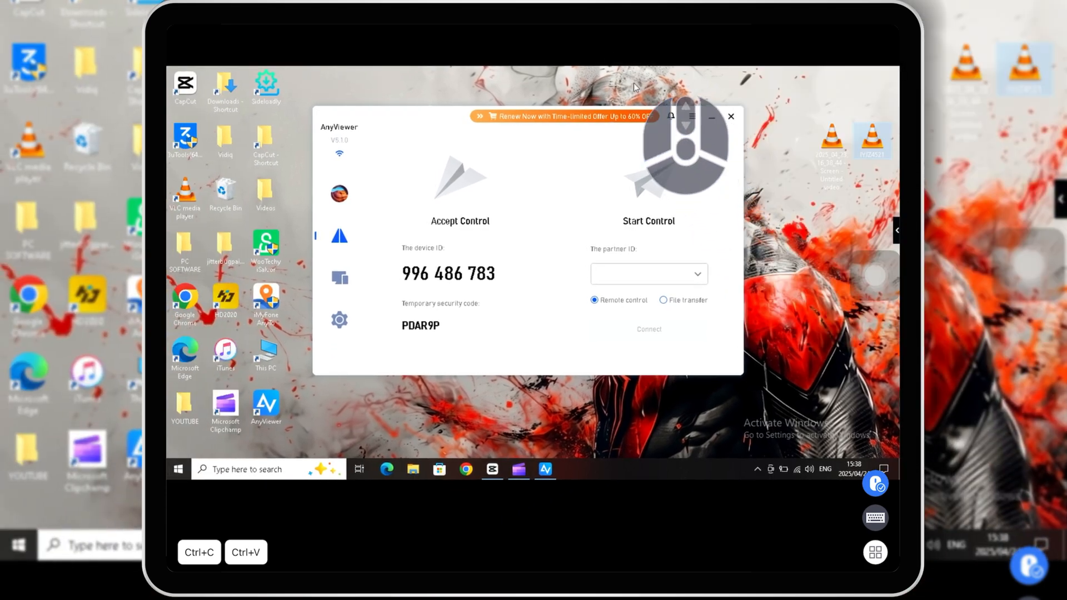